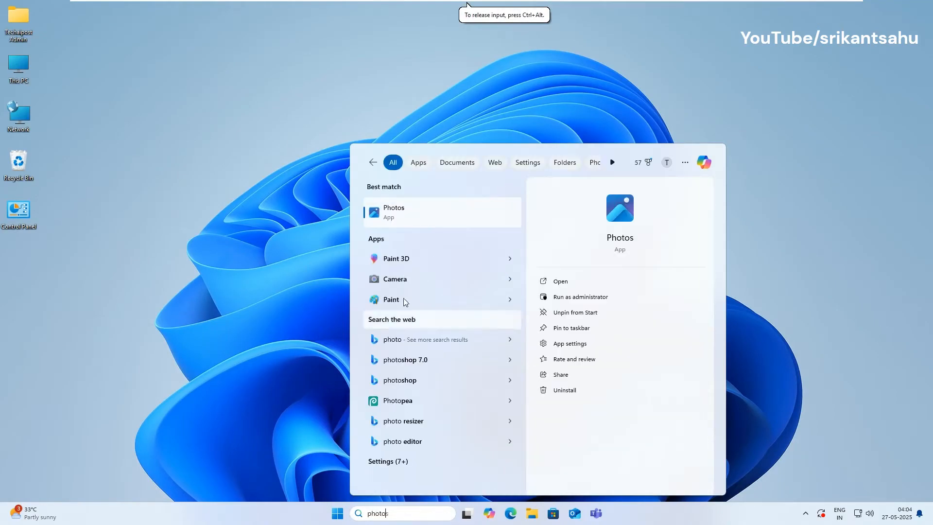
- Launch Photos from search and view the puppies photo, then return to the gallery
{"action": "left_click", "coordinate": [441, 211]}
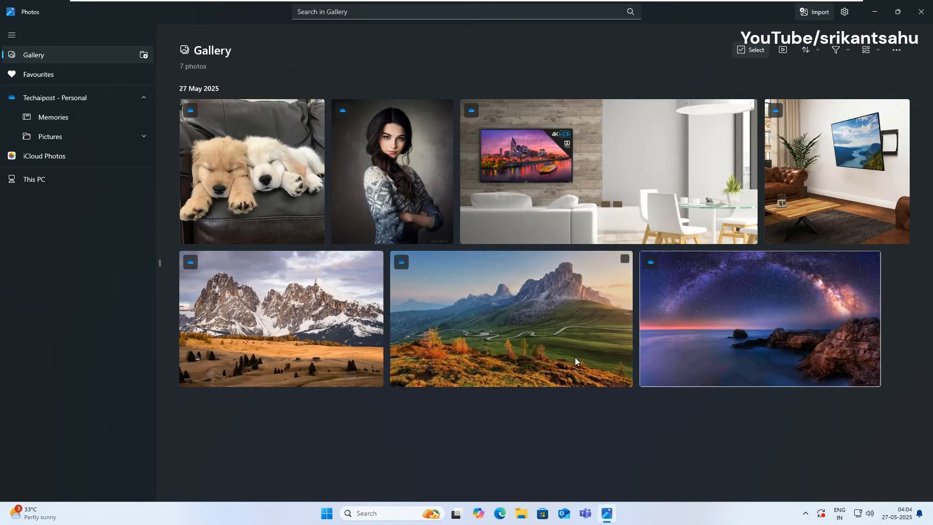
{"action": "double_click", "coordinate": [252, 171]}
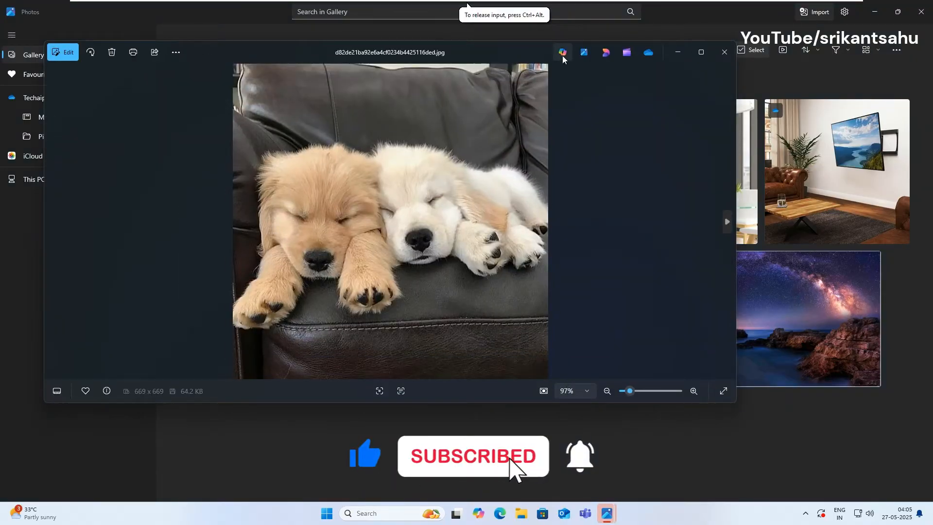
{"action": "mouse_move", "coordinate": [591, 63]}
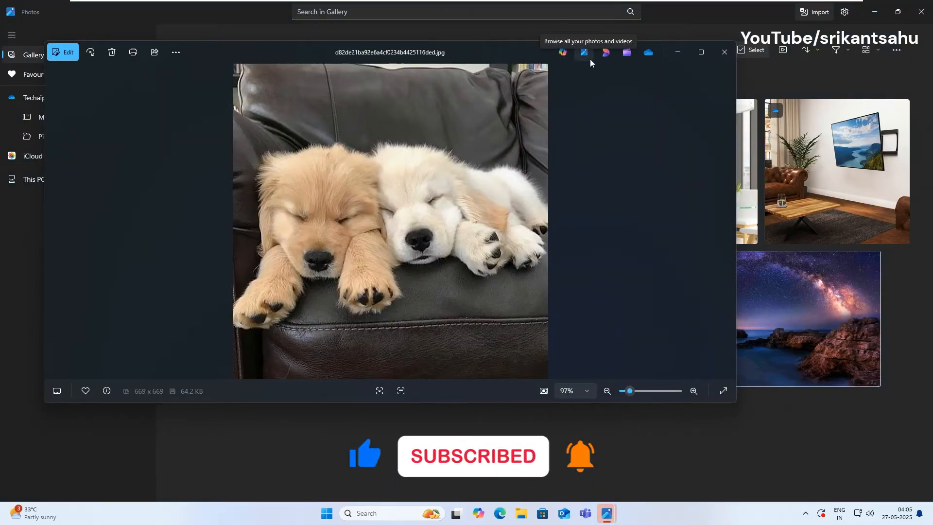
{"action": "mouse_move", "coordinate": [626, 56]}
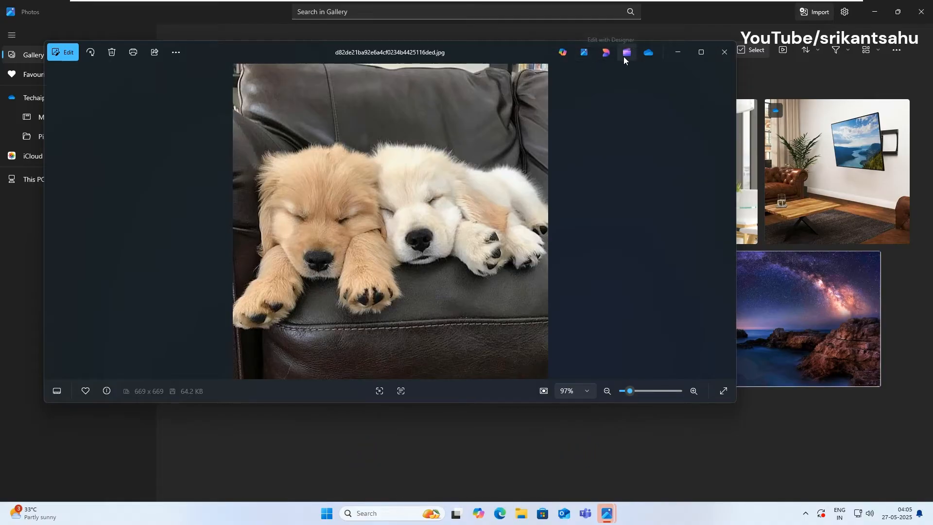
{"action": "mouse_move", "coordinate": [627, 56]}
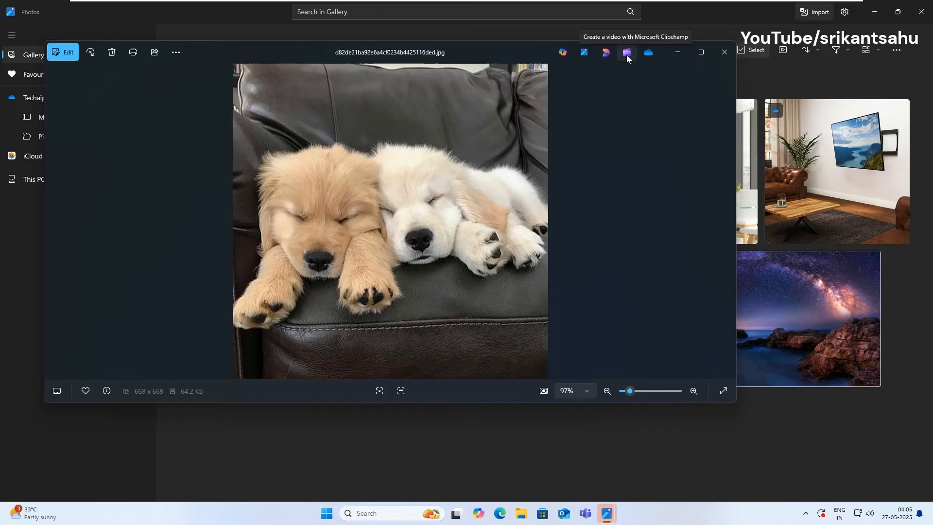
{"action": "mouse_move", "coordinate": [634, 65]}
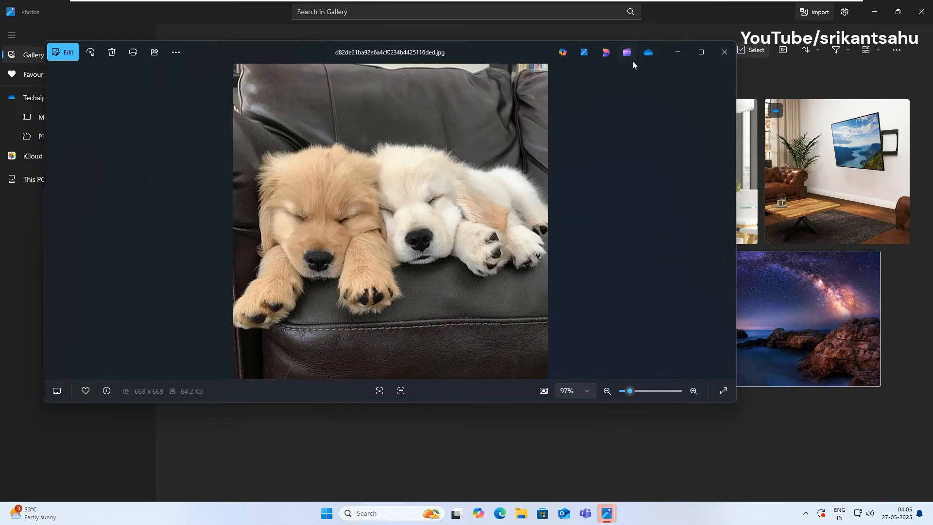
{"action": "left_click", "coordinate": [723, 51]}
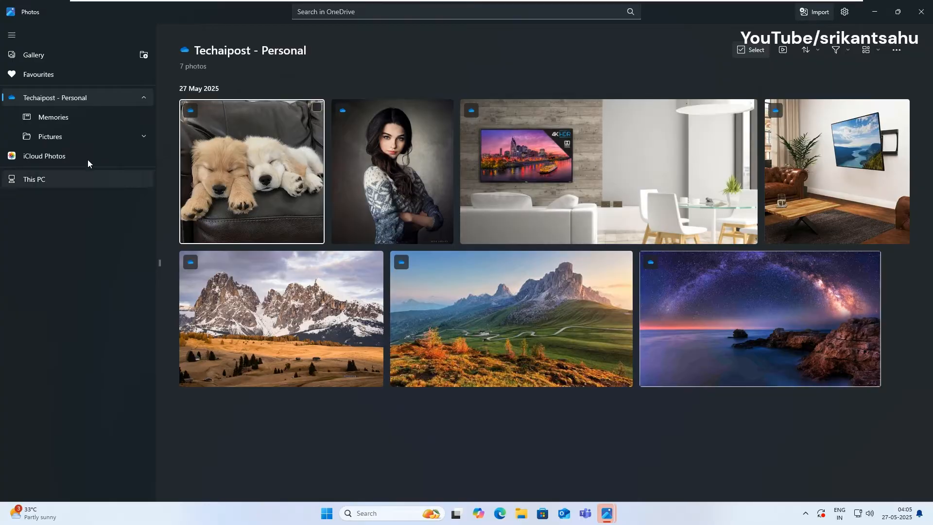
- Go to the iCloud Photos page from the sidebar
{"action": "left_click", "coordinate": [44, 155]}
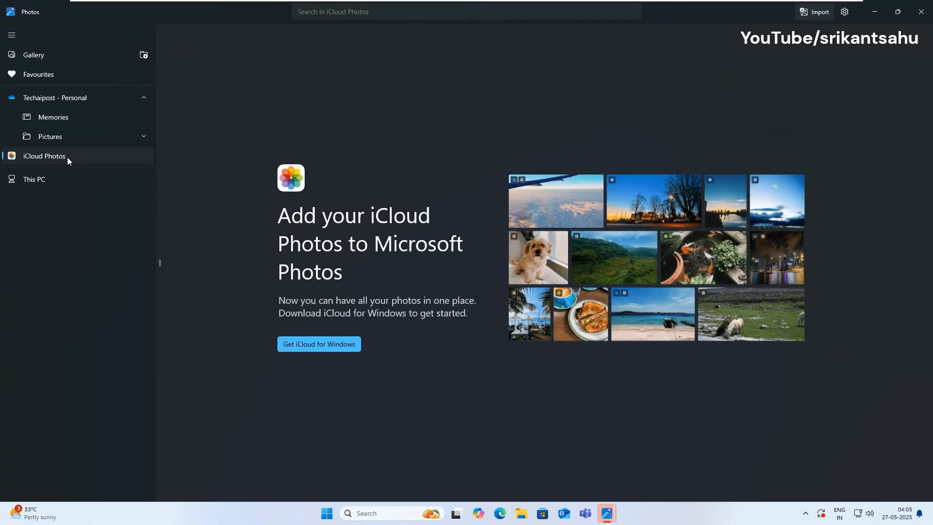
{"action": "mouse_move", "coordinate": [216, 246]}
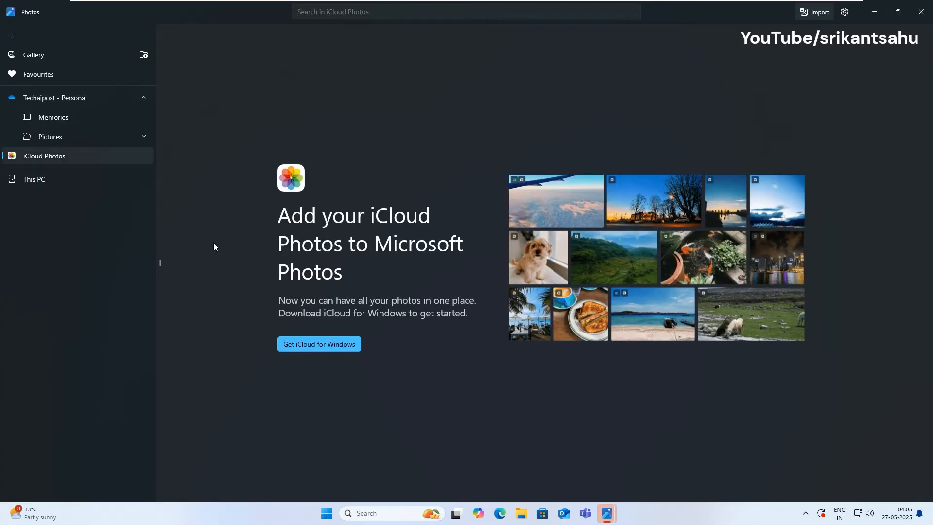
{"action": "left_click", "coordinate": [33, 55]}
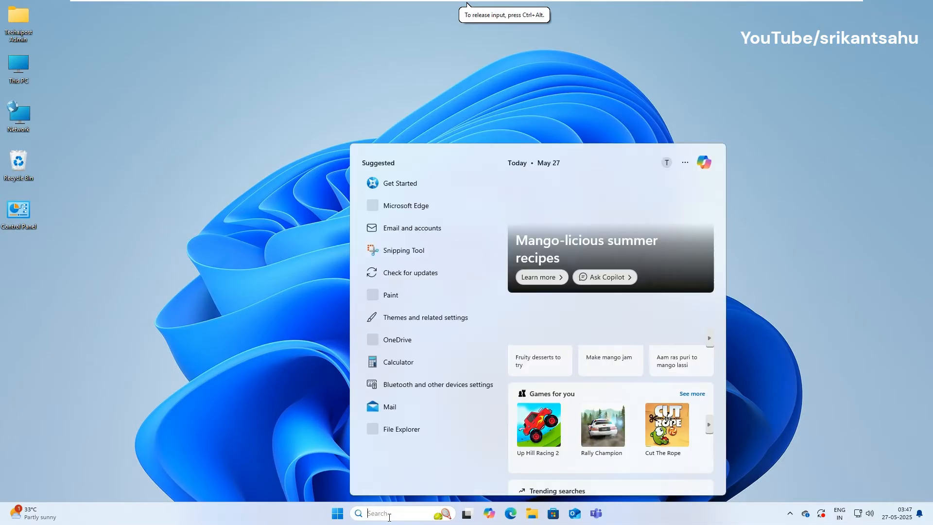
{"action": "type", "text": "photos"}
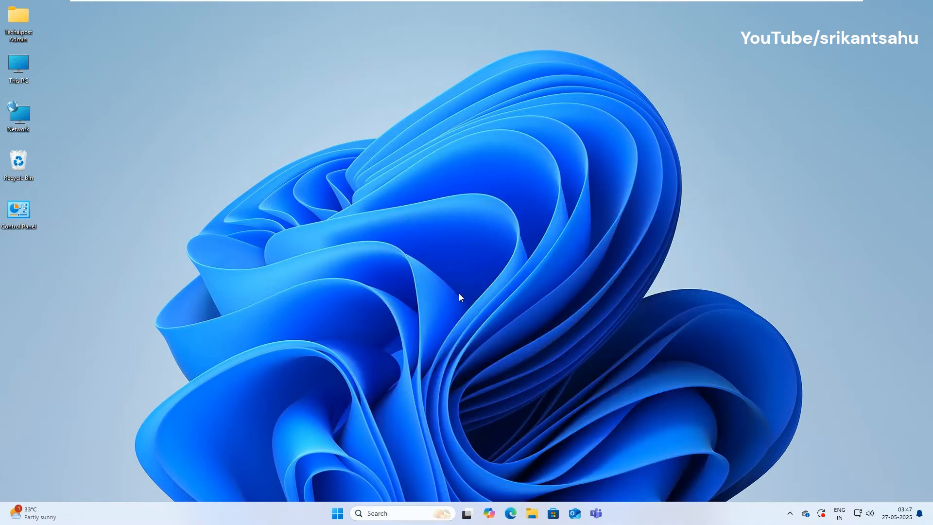
{"action": "mouse_move", "coordinate": [462, 298]}
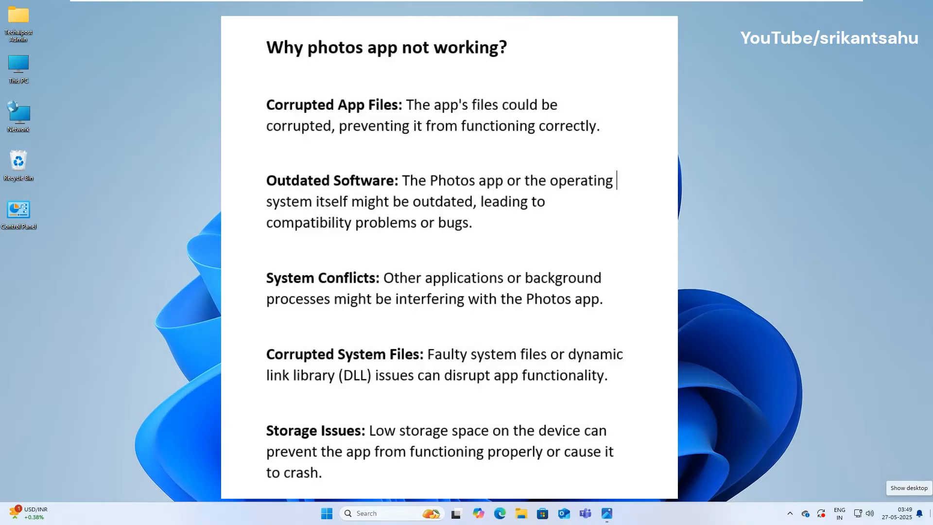
{"action": "mouse_move", "coordinate": [631, 516]}
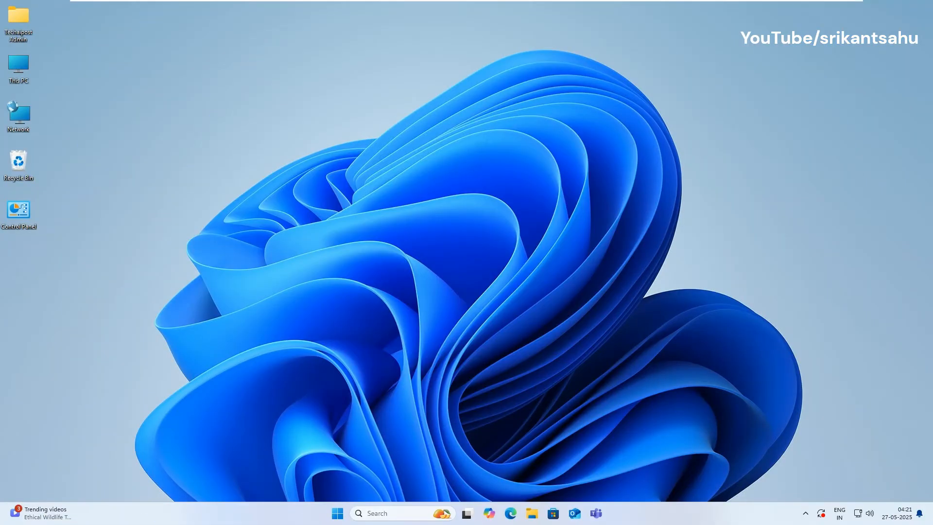
{"action": "mouse_move", "coordinate": [293, 231]}
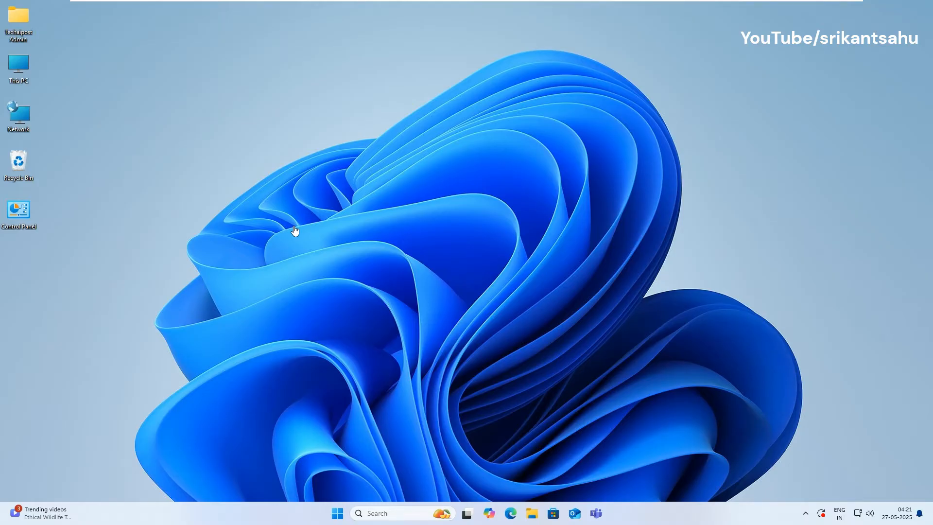
{"action": "mouse_move", "coordinate": [362, 192]}
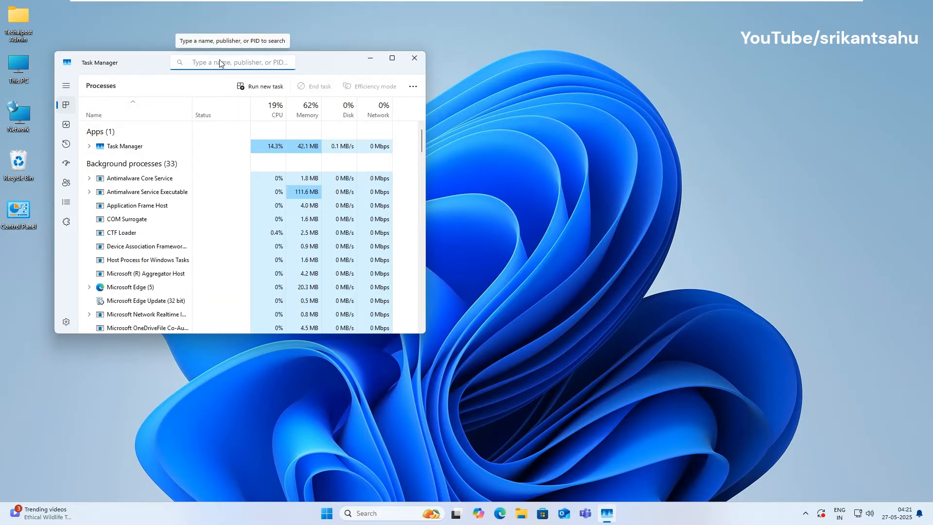
- Filter Task Manager processes by 'pho' and bring up actions for the Photos process
{"action": "type", "text": "phot"}
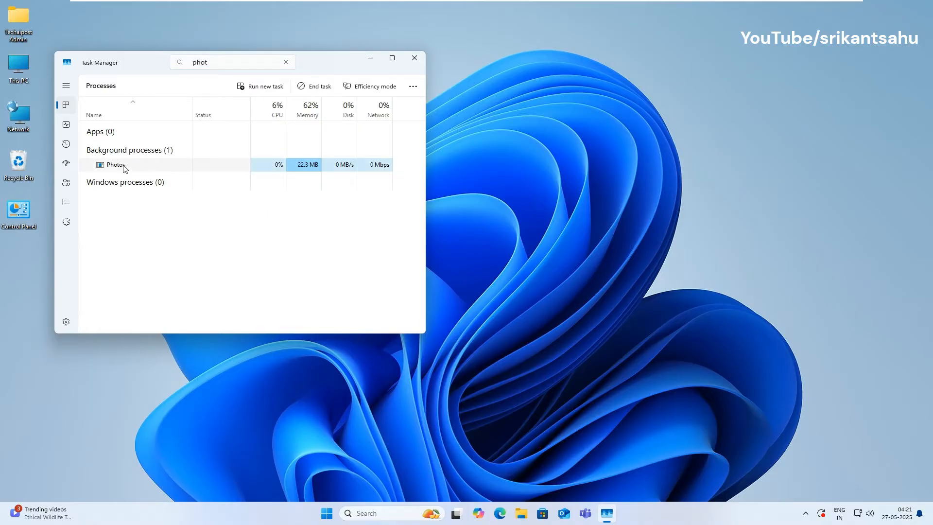
{"action": "right_click", "coordinate": [115, 165]}
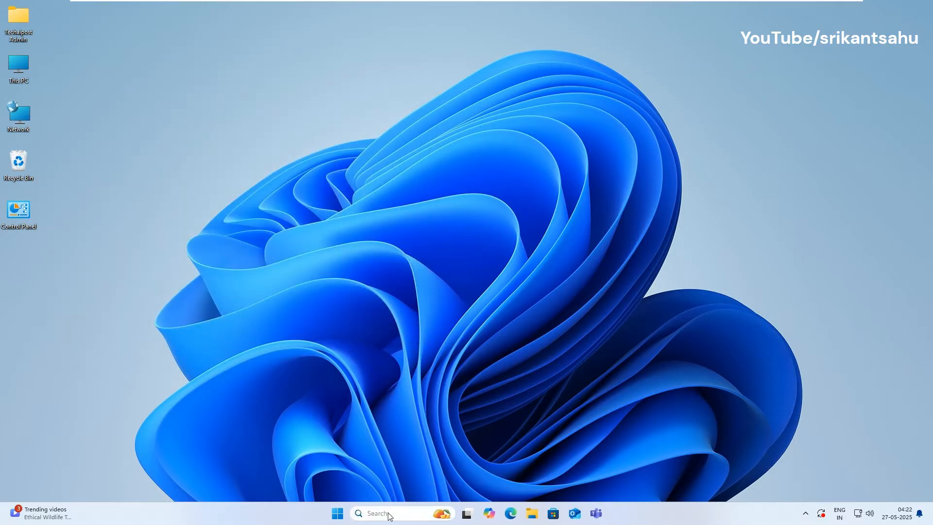
{"action": "type", "text": "photo"}
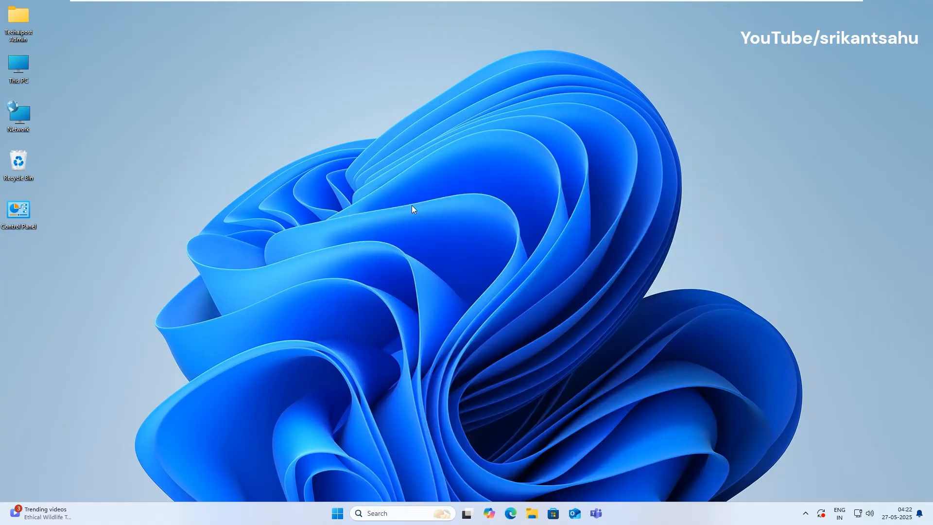
{"action": "left_click", "coordinate": [605, 513]}
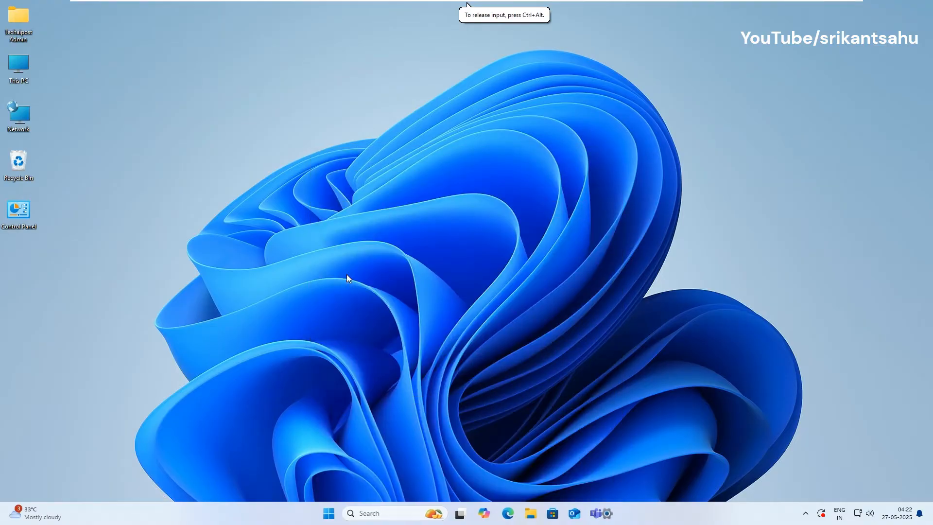
- Find Photos in Settings' installed apps list and show its advanced options
{"action": "left_click", "coordinate": [606, 513]}
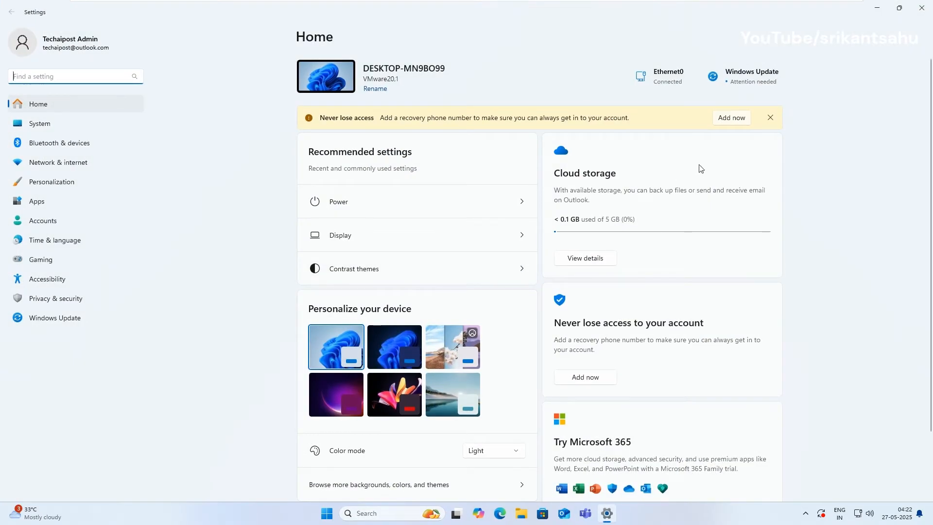
{"action": "left_click", "coordinate": [37, 201]}
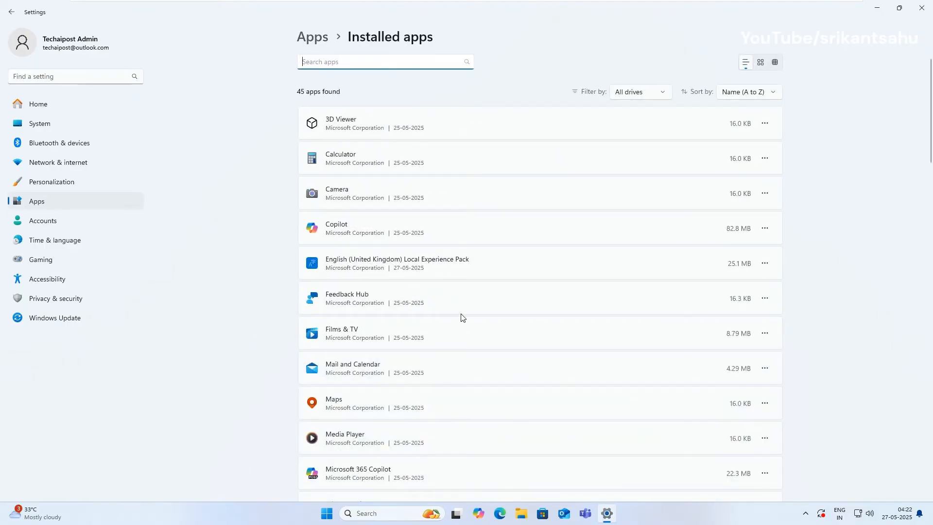
{"action": "type", "text": "photos"}
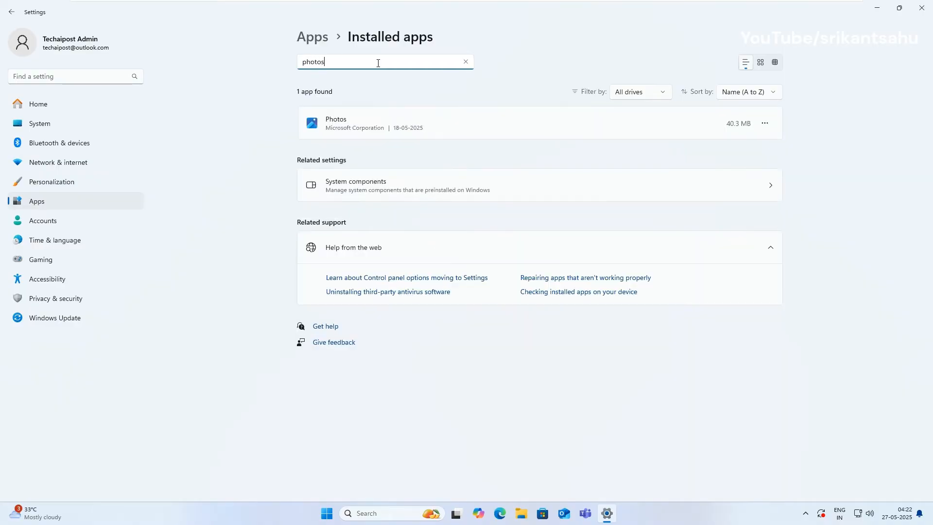
{"action": "mouse_move", "coordinate": [767, 129]}
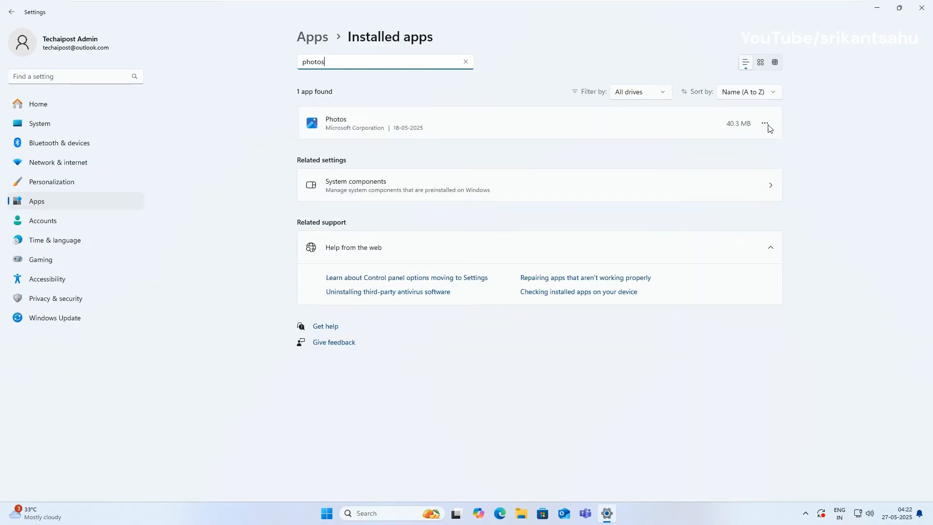
{"action": "left_click", "coordinate": [337, 122]}
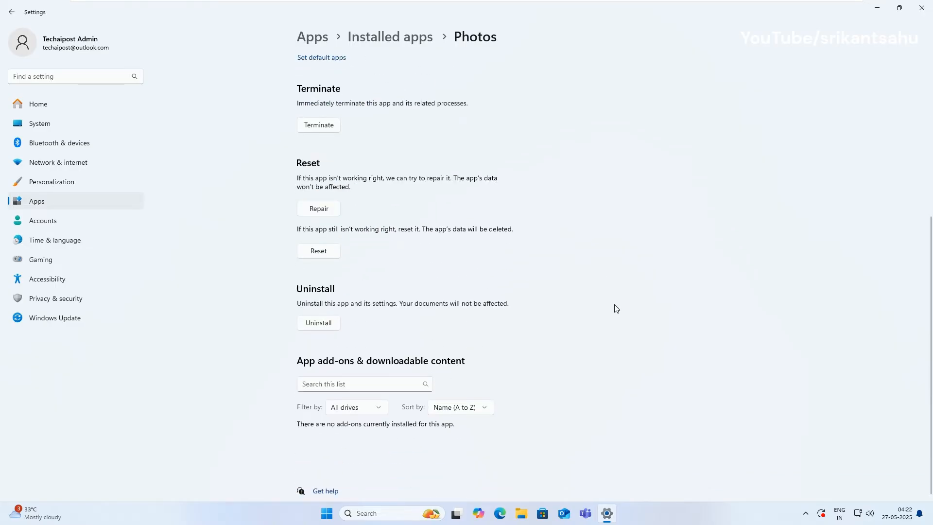
- Repair the Photos app, then reset it to clear its app data
{"action": "left_click", "coordinate": [899, 8]}
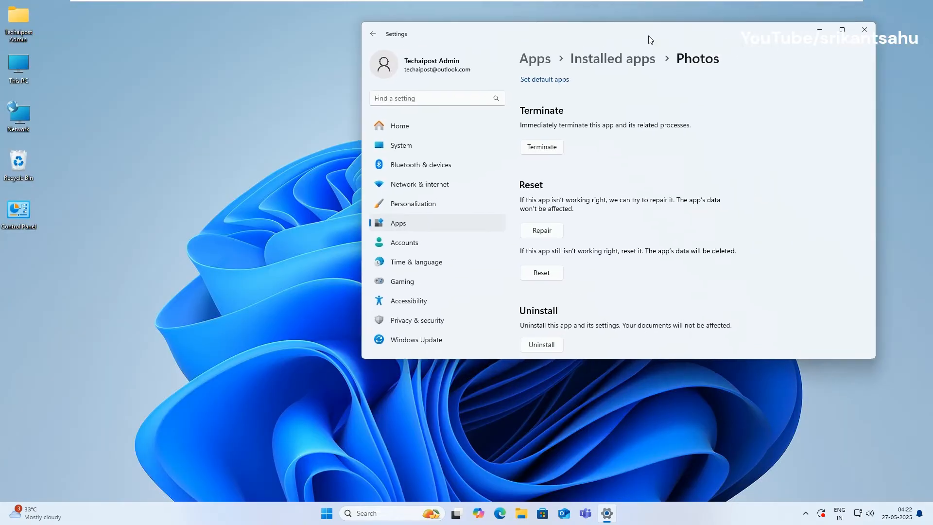
{"action": "left_click", "coordinate": [541, 230]}
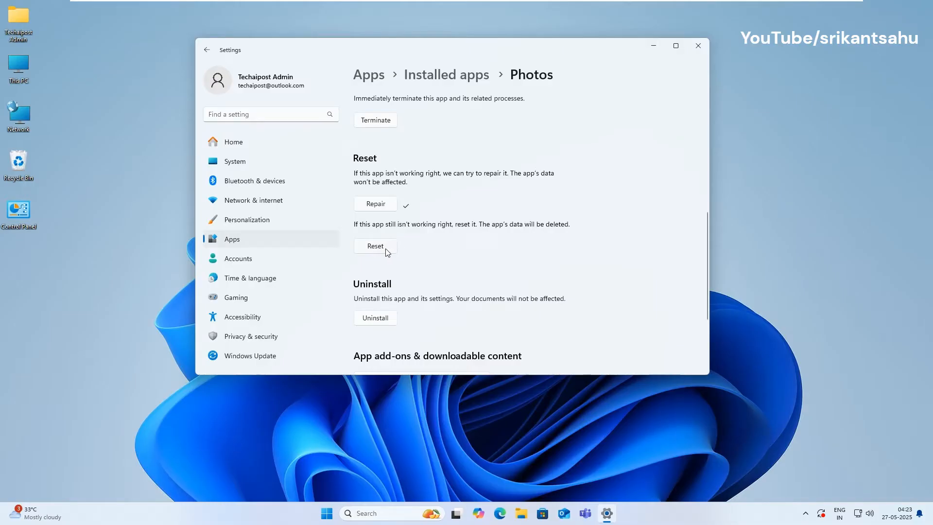
{"action": "left_click", "coordinate": [375, 246]}
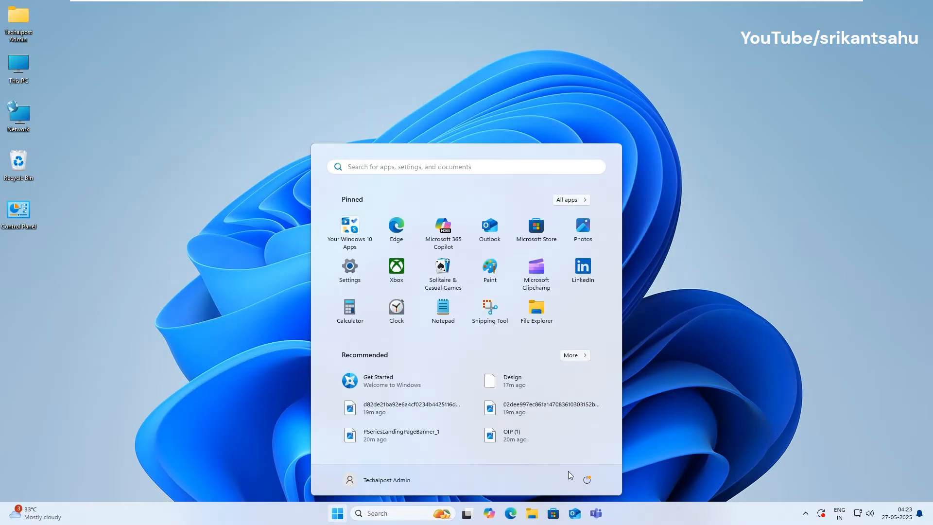
- Restart the computer from the Start menu power options
{"action": "left_click", "coordinate": [587, 479]}
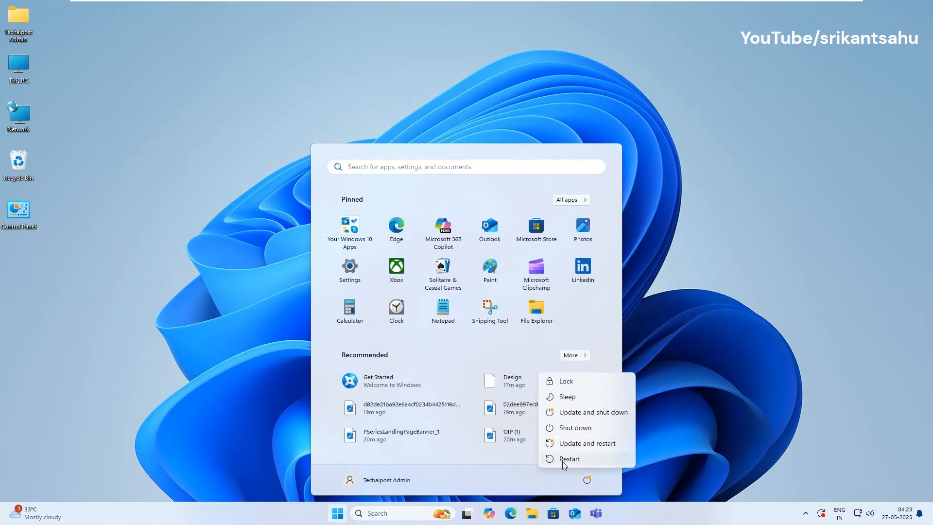
{"action": "left_click", "coordinate": [684, 311]}
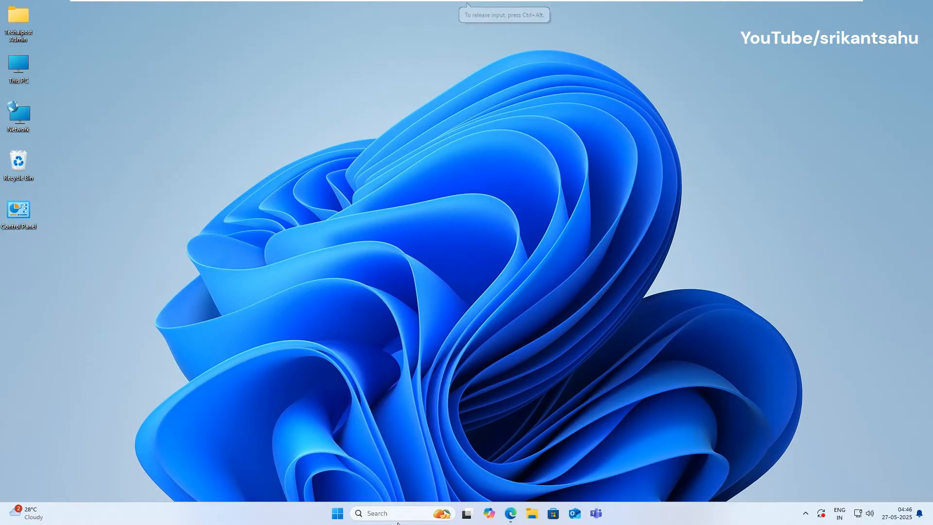
- Start Windows PowerShell with administrator rights from search
{"action": "type", "text": "power"}
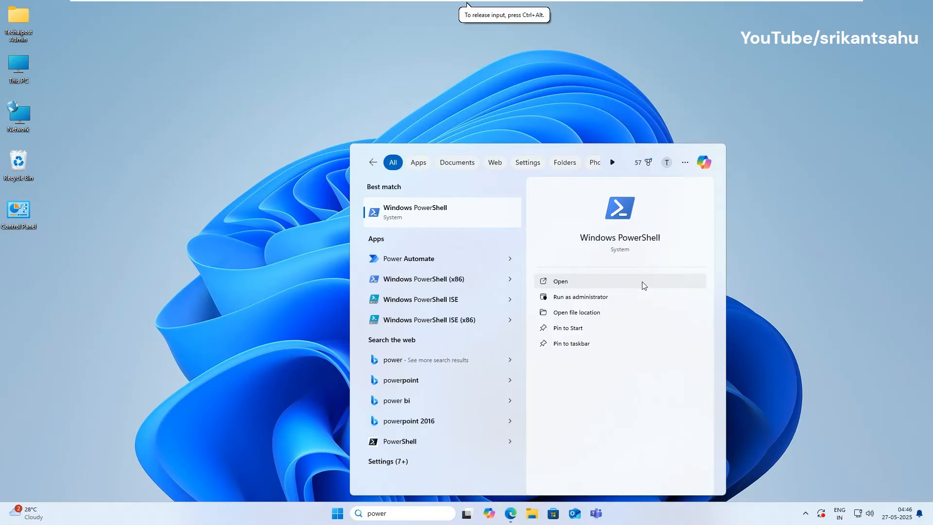
{"action": "left_click", "coordinate": [580, 297]}
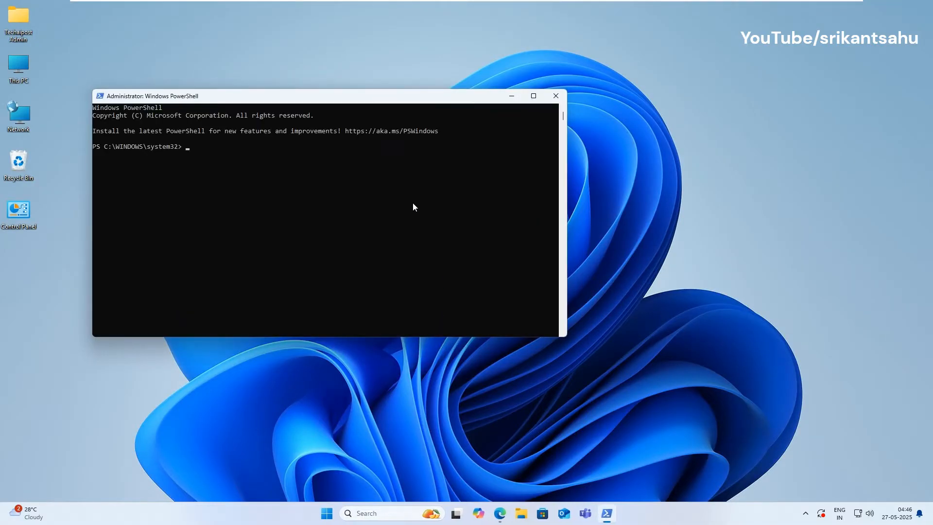
- Remove the Microsoft.Windows.Photos package with get-appxpackage | remove-appxpackage and exit the shell
{"action": "type", "text": "get-appxpackage *Microsoft.Windows.Photos* | remove-appxpackage"}
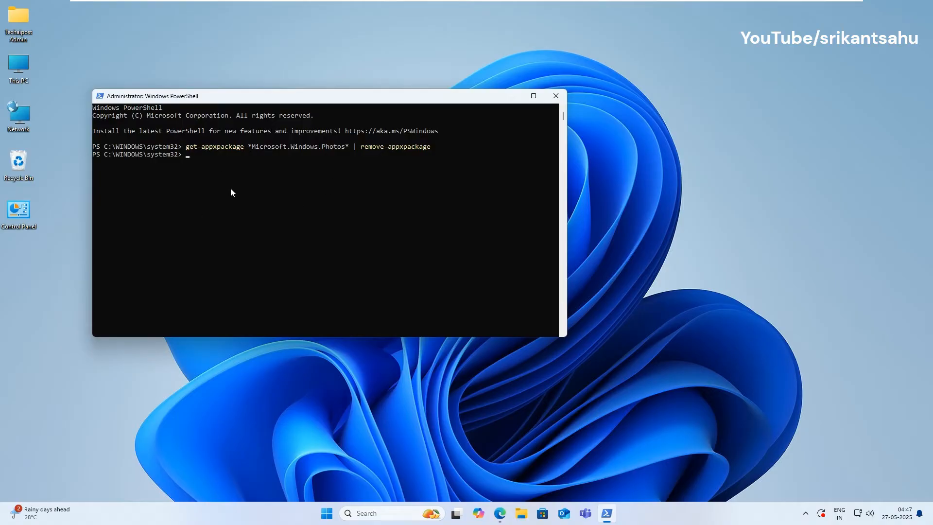
{"action": "type", "text": "exit"}
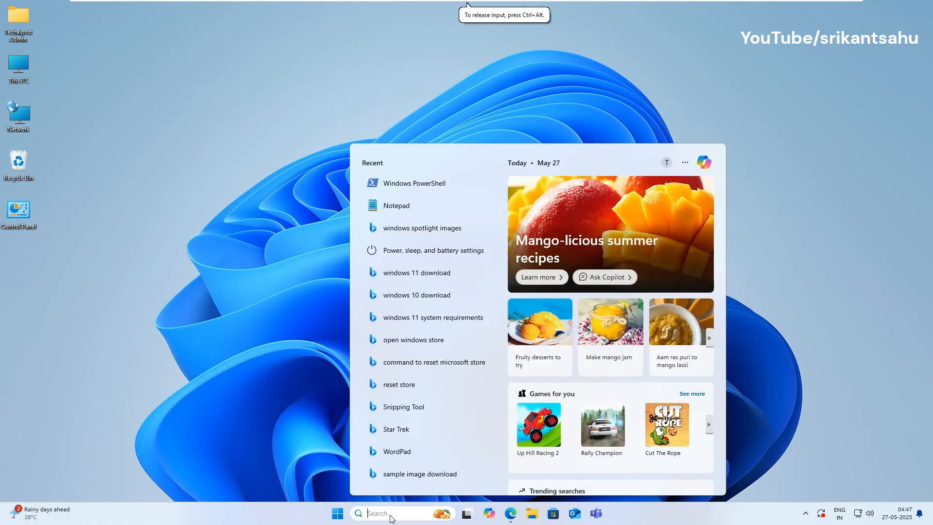
{"action": "type", "text": "photoshop 7.0"}
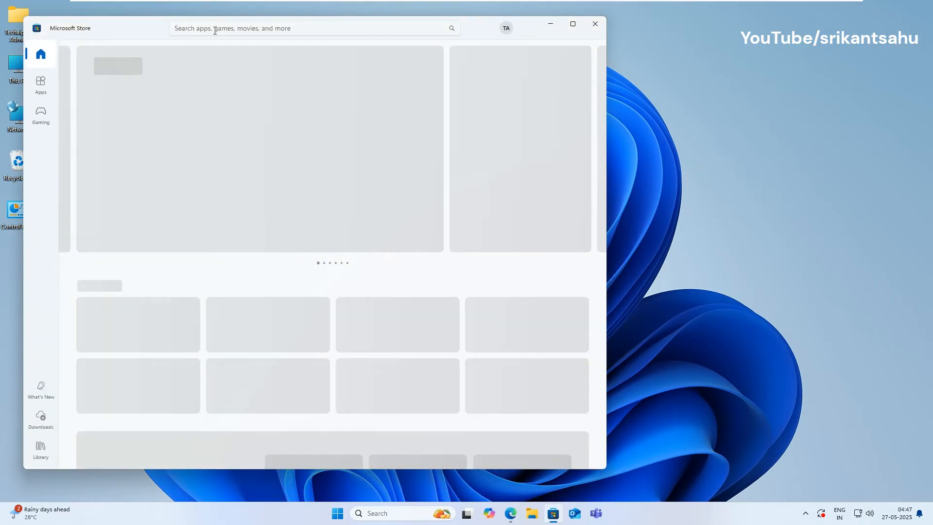
- Search the Store for 'photos' and go to the Microsoft Photos page to install it
{"action": "type", "text": "p"}
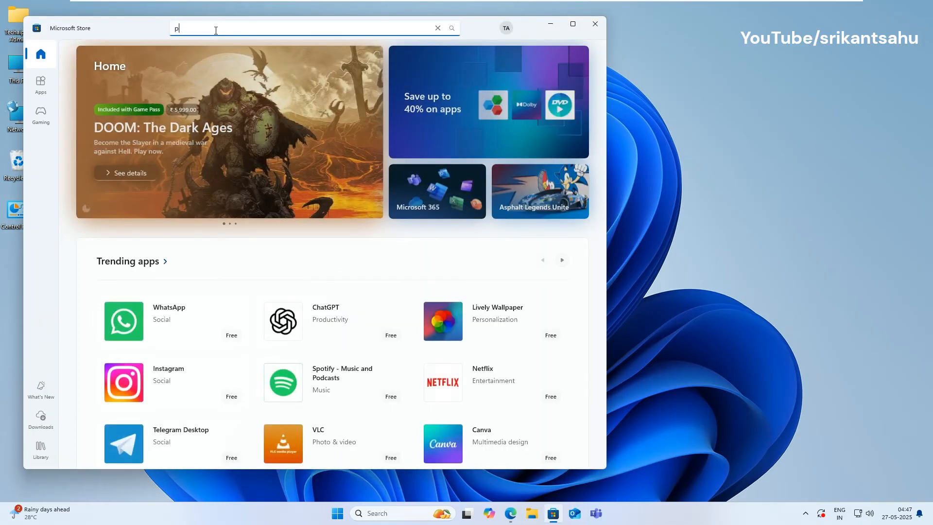
{"action": "type", "text": "hotos"}
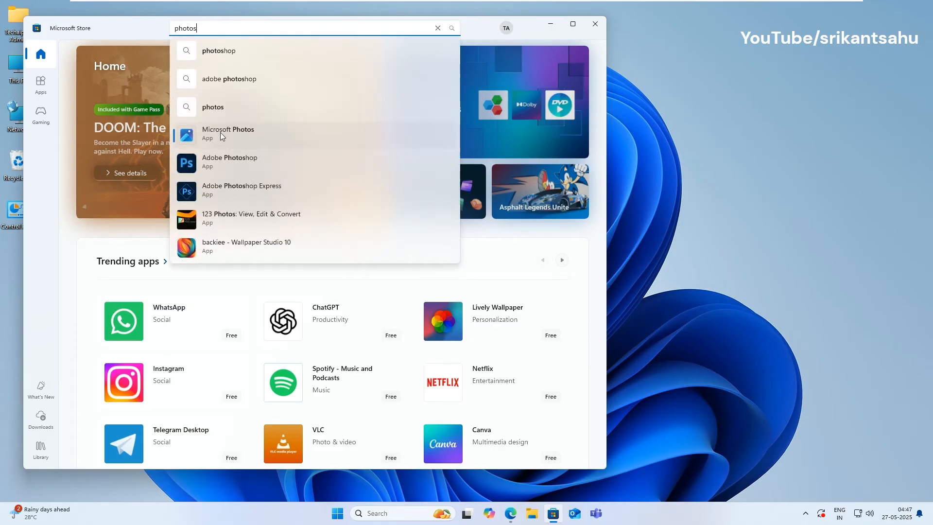
{"action": "left_click", "coordinate": [228, 132]}
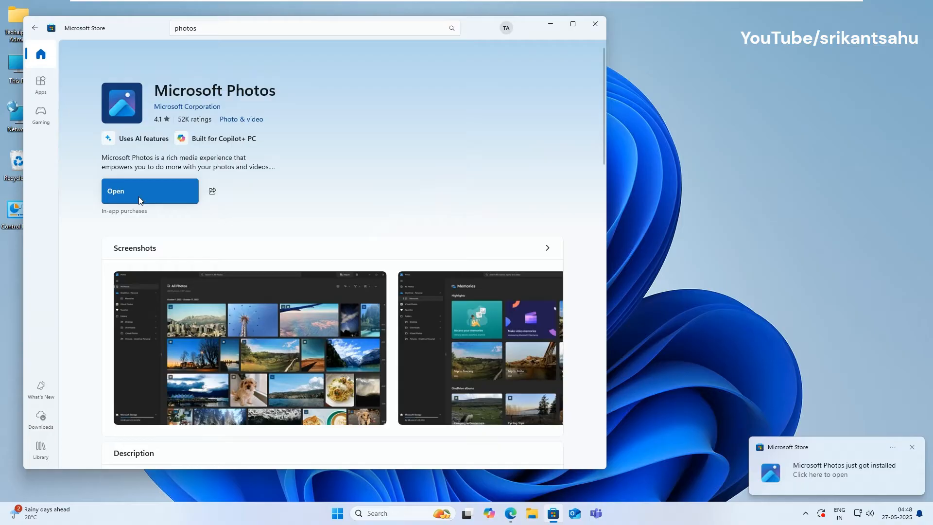
- Launch the reinstalled Photos, dismiss the welcome tour and maximise the gallery window
{"action": "left_click", "coordinate": [150, 190]}
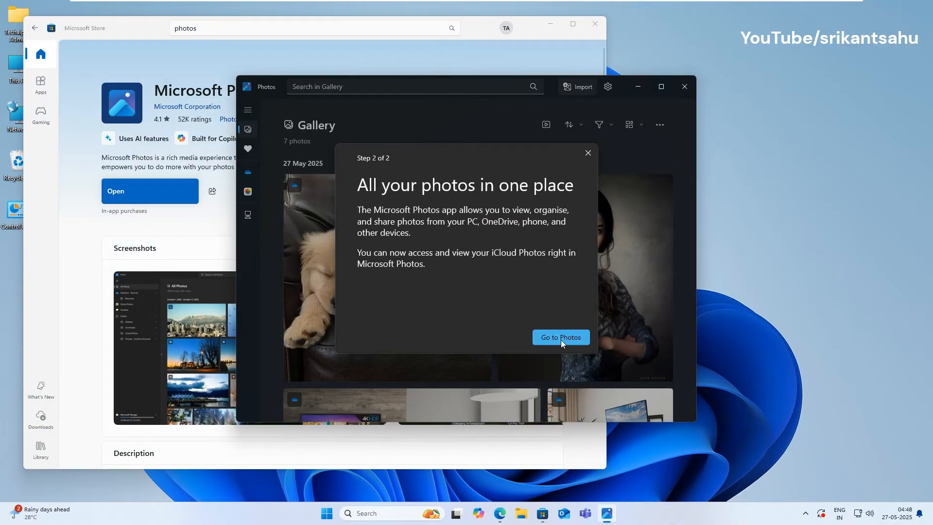
{"action": "left_click", "coordinate": [561, 337]}
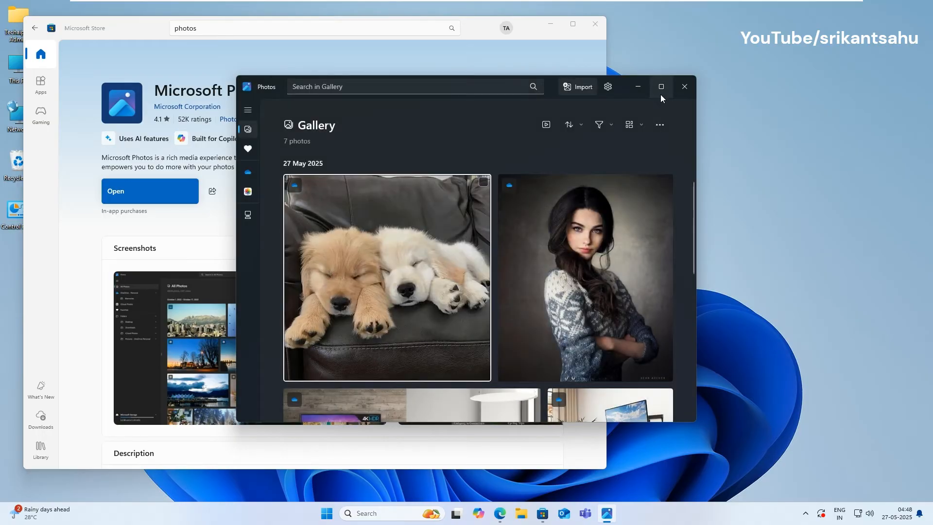
{"action": "left_click", "coordinate": [660, 86]}
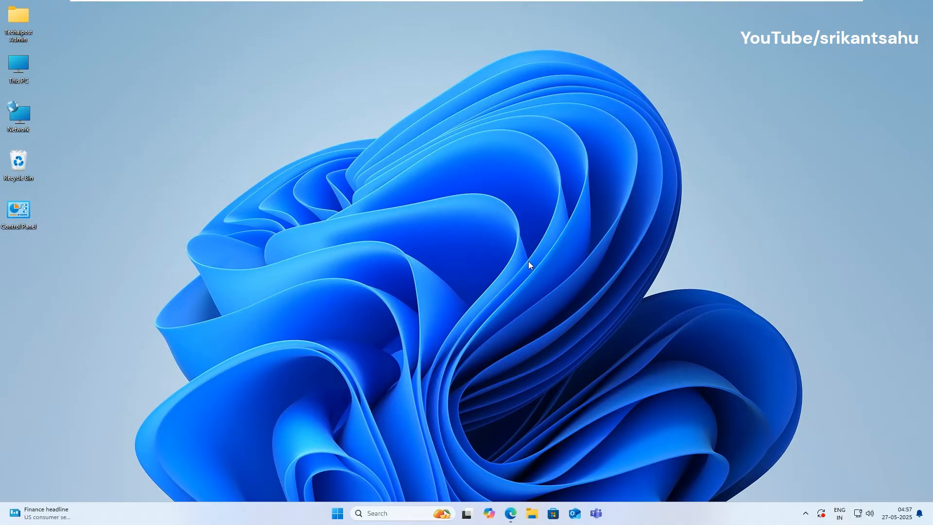
{"action": "mouse_move", "coordinate": [394, 327]}
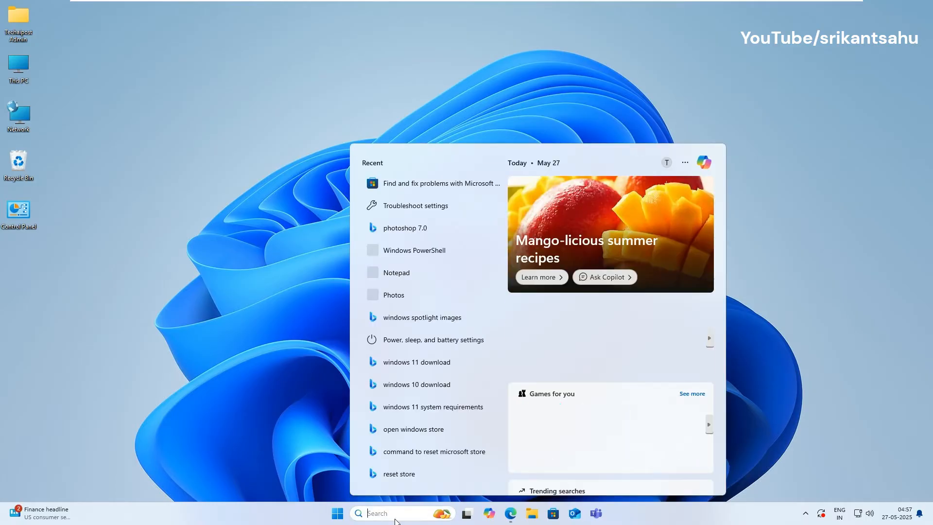
- Find and launch the Microsoft Store Apps troubleshooter via a 'store' search
{"action": "type", "text": "store"}
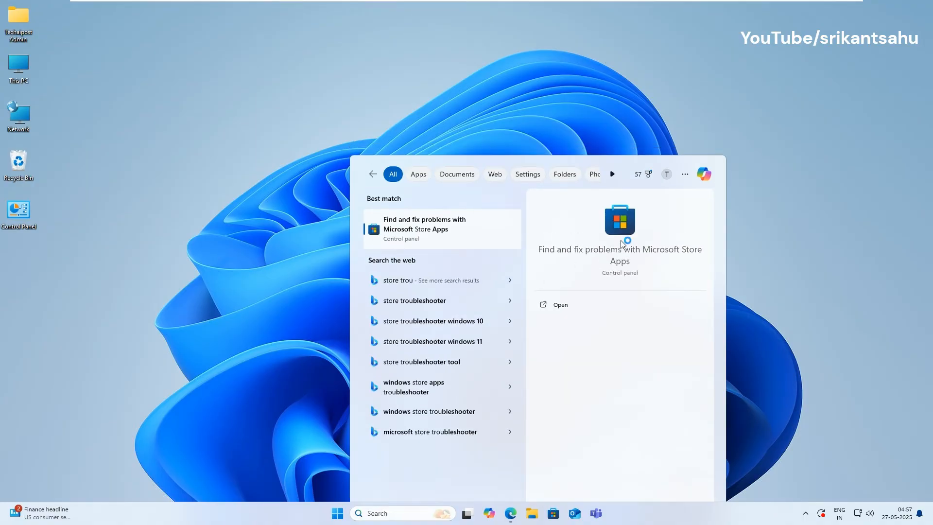
{"action": "left_click", "coordinate": [560, 304]}
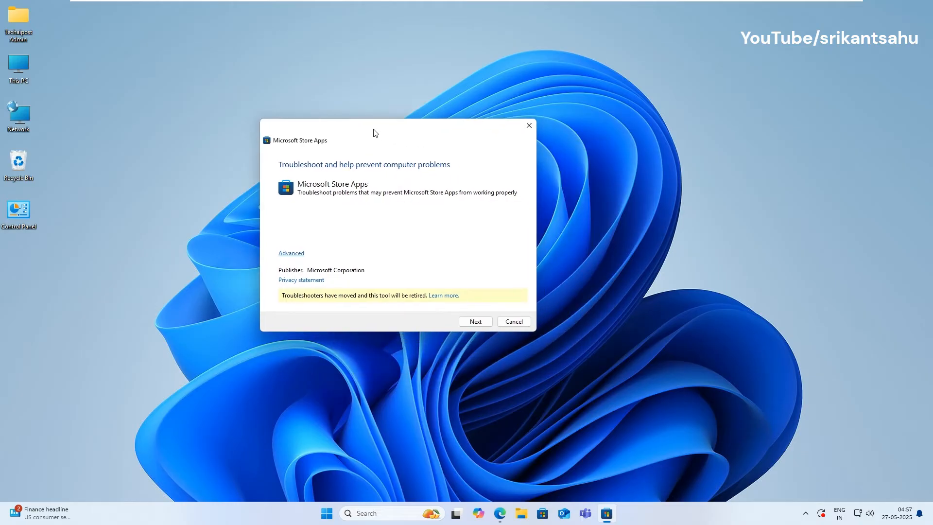
- Enable Apply repairs automatically under Advanced and start detecting problems
{"action": "left_click", "coordinate": [291, 253]}
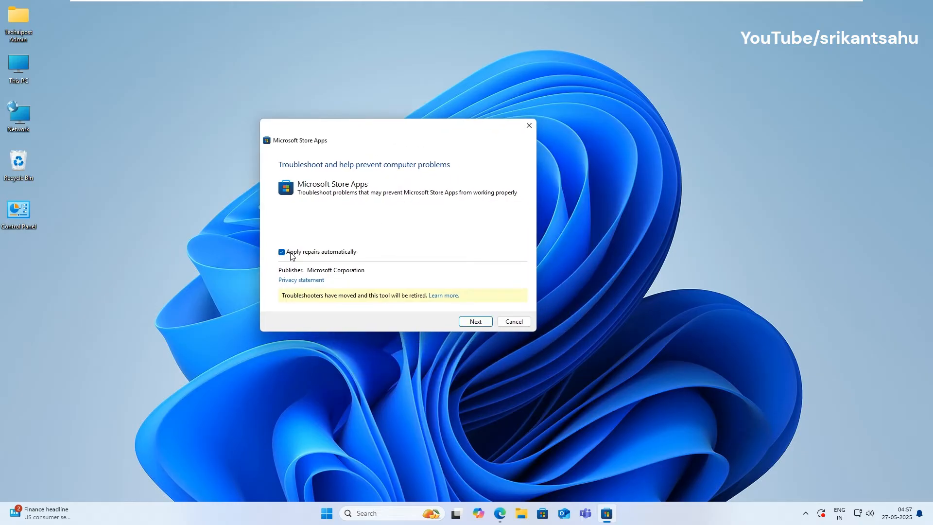
{"action": "mouse_move", "coordinate": [483, 336]}
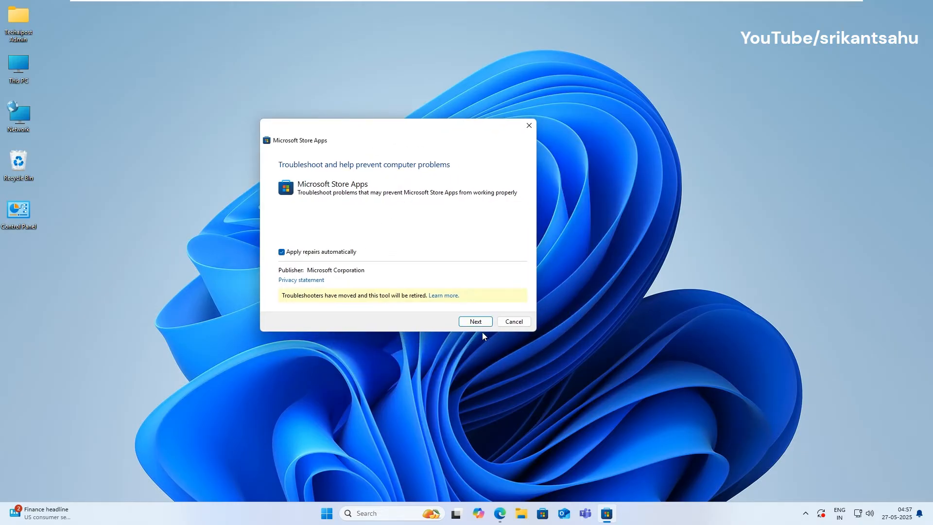
{"action": "left_click", "coordinate": [475, 321]}
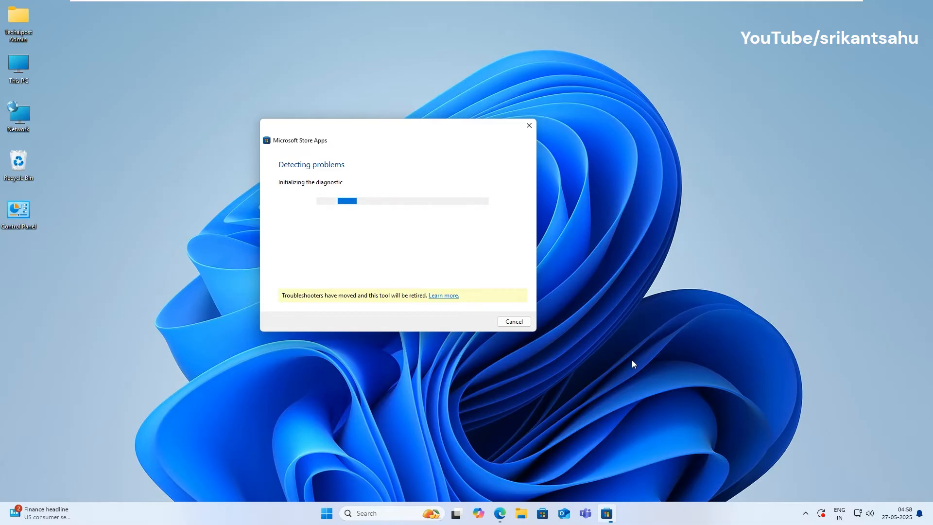
- Navigate Settings to System > Troubleshoot > Other troubleshooters
{"action": "left_click", "coordinate": [328, 513]}
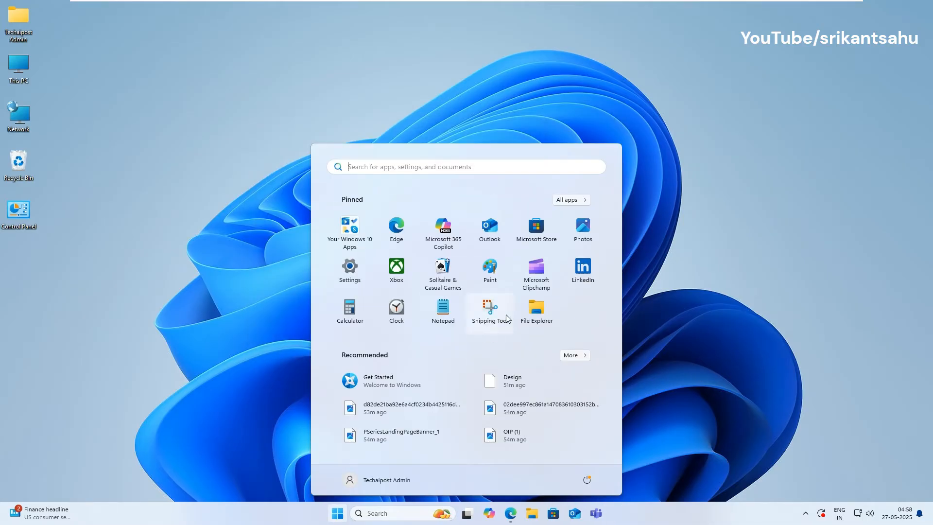
{"action": "left_click", "coordinate": [350, 265]}
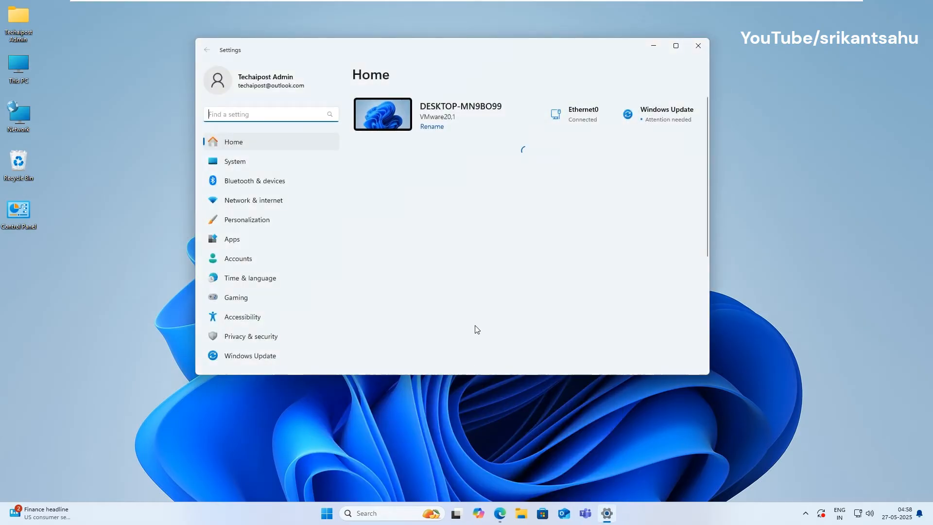
{"action": "left_click", "coordinate": [234, 161]}
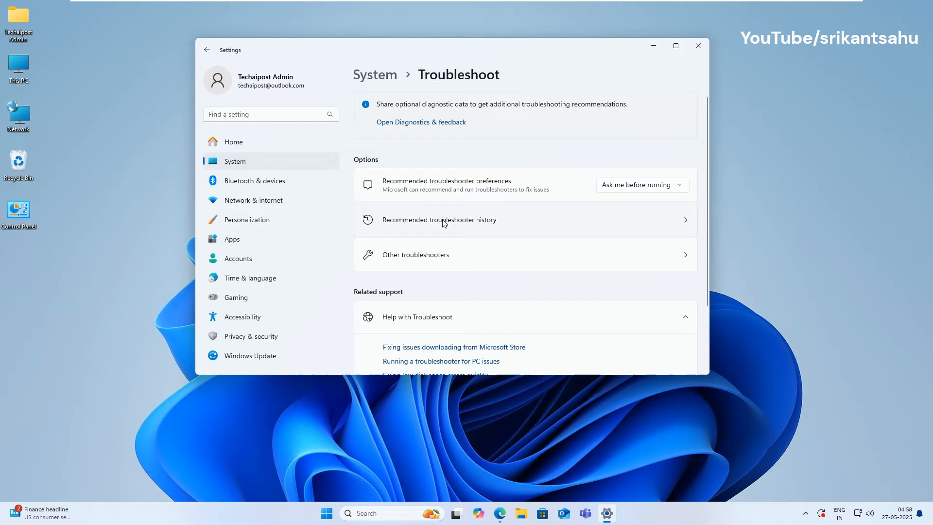
{"action": "left_click", "coordinate": [416, 254]}
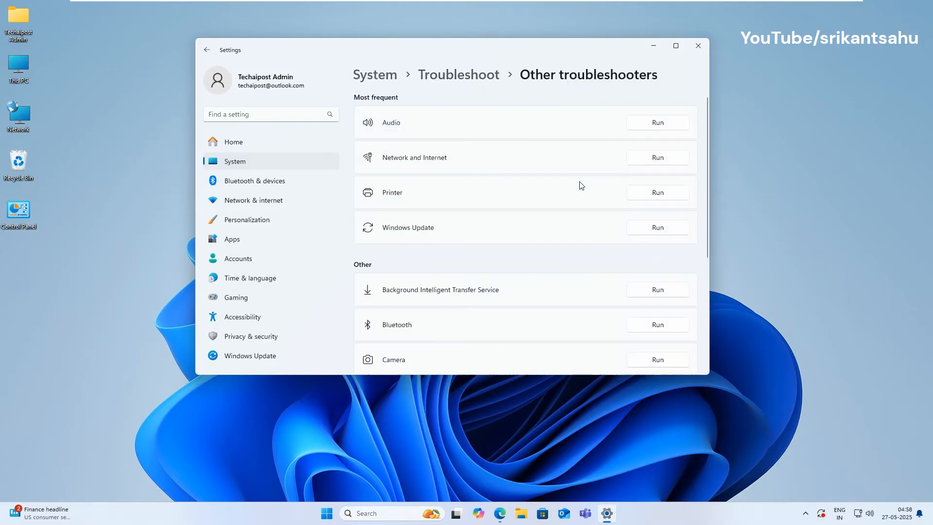
- Run the Program Compatibility Troubleshooter from the list
{"action": "scroll", "scroll_direction": "down", "scroll_amount": 3}
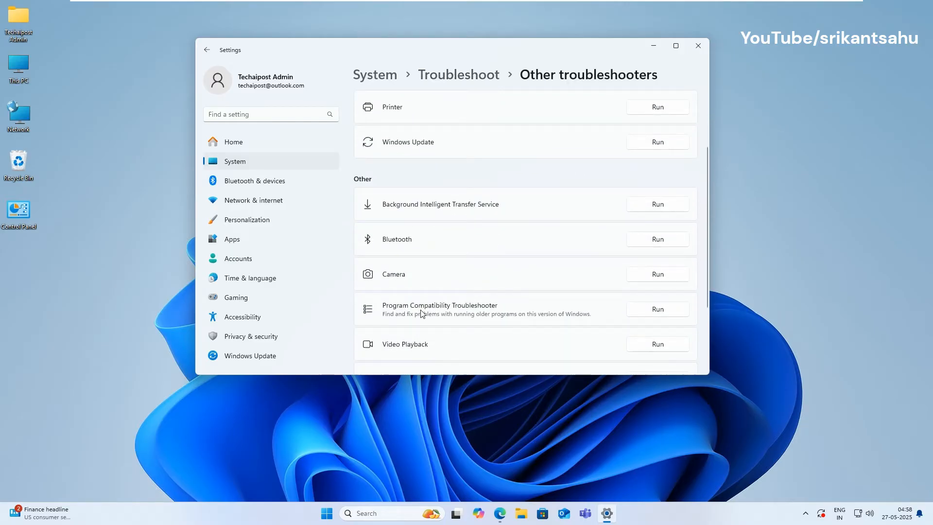
{"action": "left_click", "coordinate": [657, 309]}
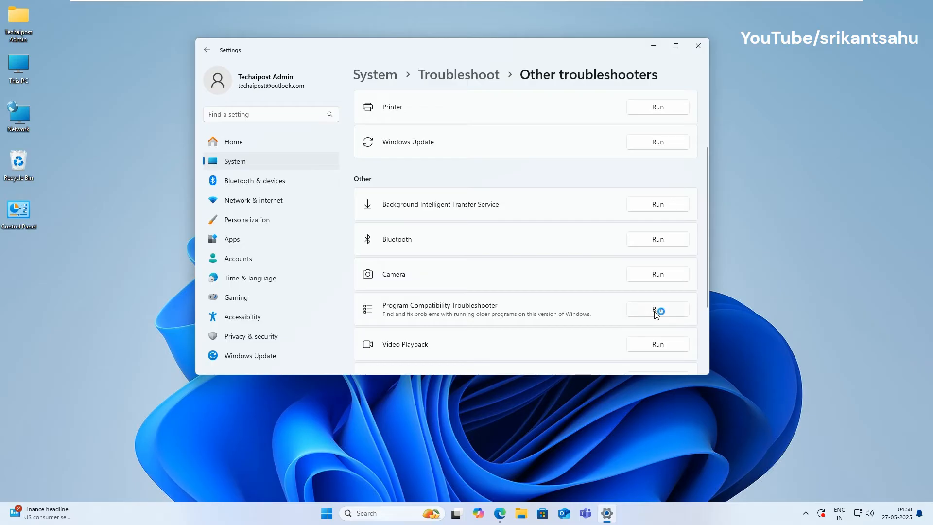
{"action": "left_click", "coordinate": [657, 308]}
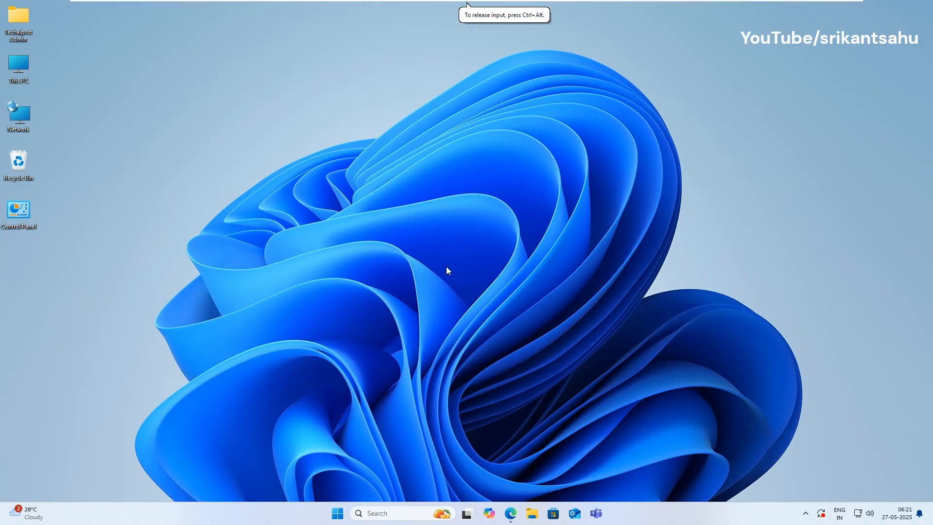
- In Settings > Accounts > Other users, start adding another user to the PC
{"action": "left_click", "coordinate": [338, 513]}
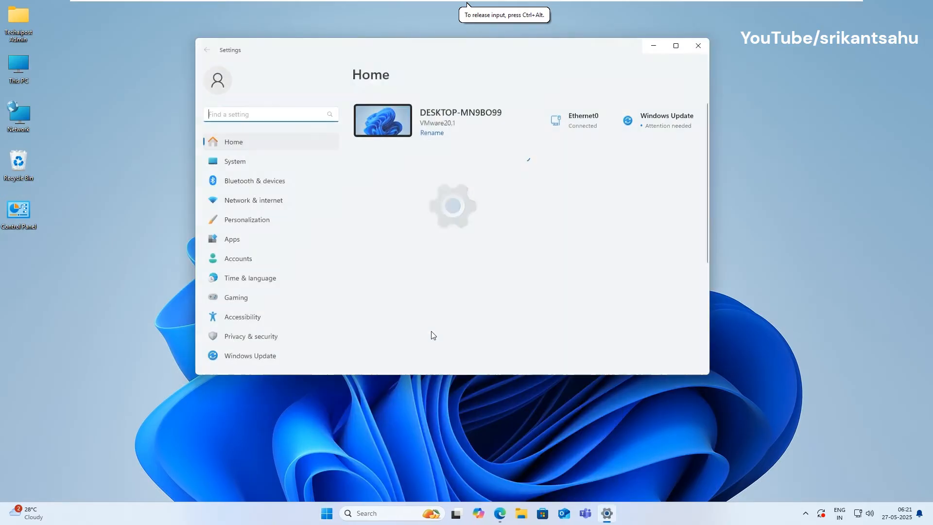
{"action": "left_click", "coordinate": [238, 258]}
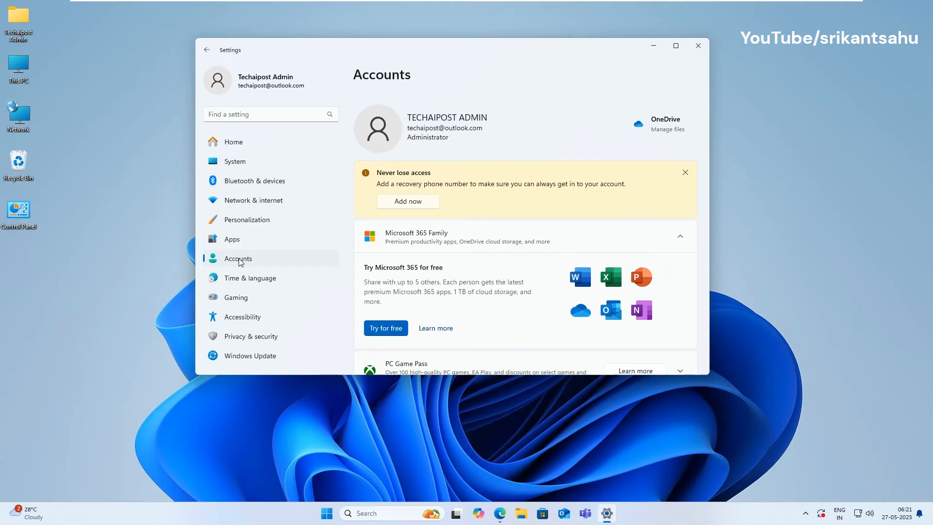
{"action": "left_click", "coordinate": [685, 173]}
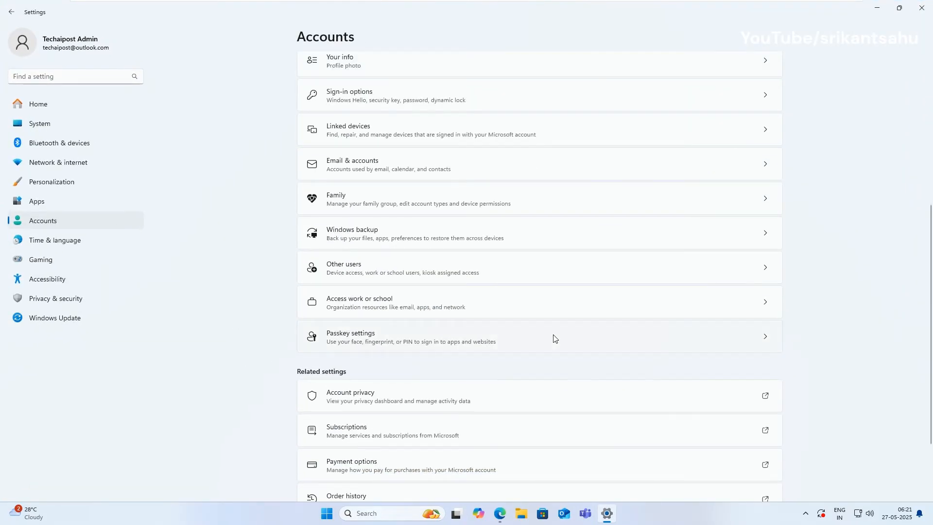
{"action": "mouse_move", "coordinate": [388, 267]}
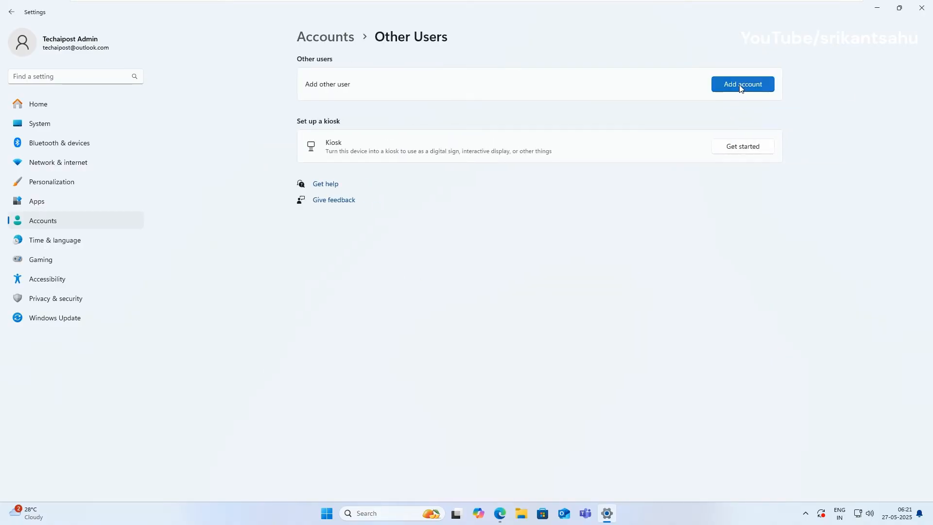
{"action": "left_click", "coordinate": [742, 83]}
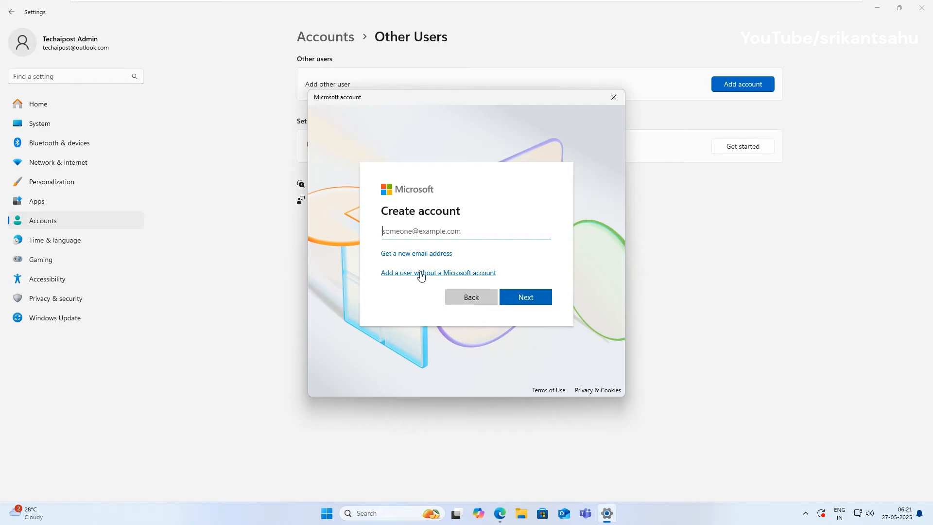
- Create a local user named 'srikant' without a Microsoft account
{"action": "left_click", "coordinate": [437, 272]}
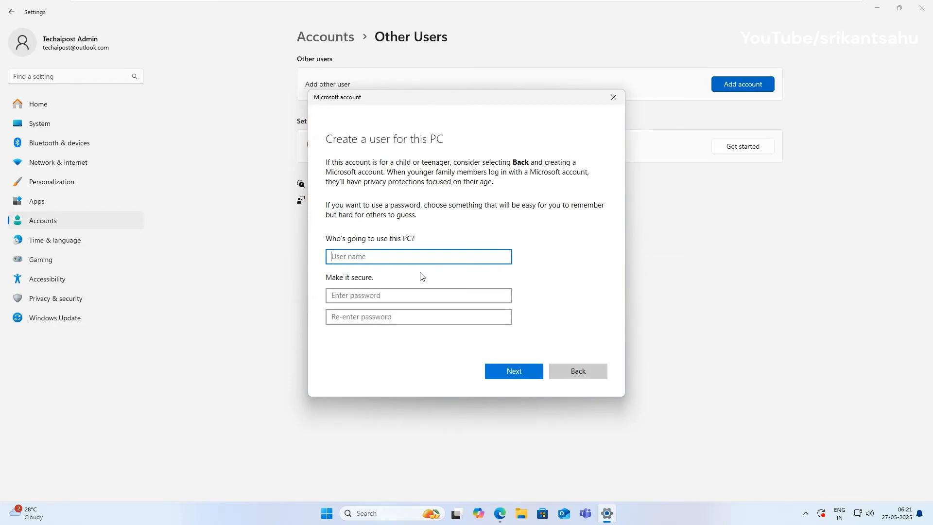
{"action": "type", "text": "sri"}
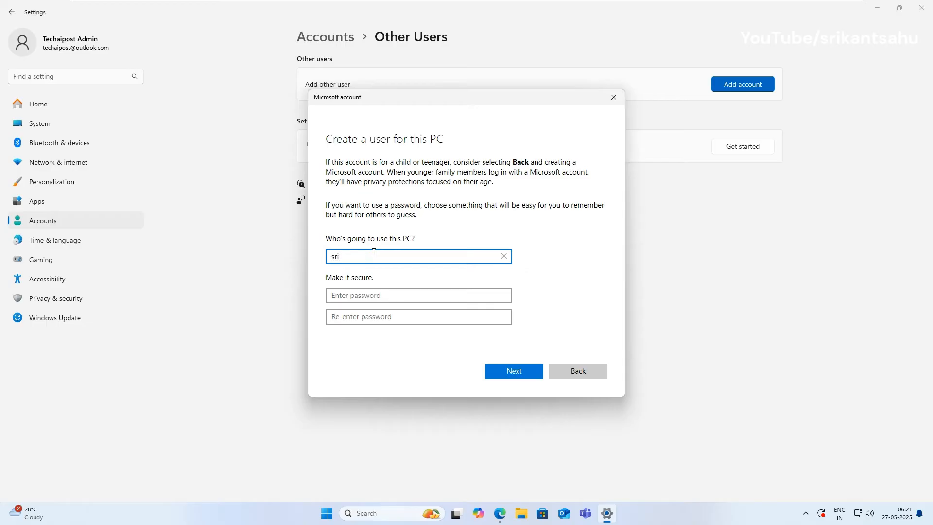
{"action": "type", "text": "kant"}
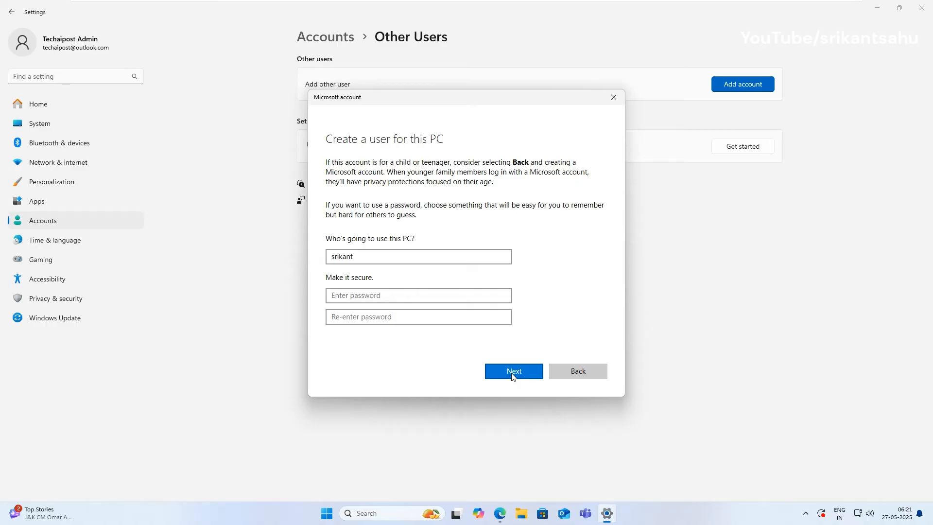
{"action": "left_click", "coordinate": [513, 371]}
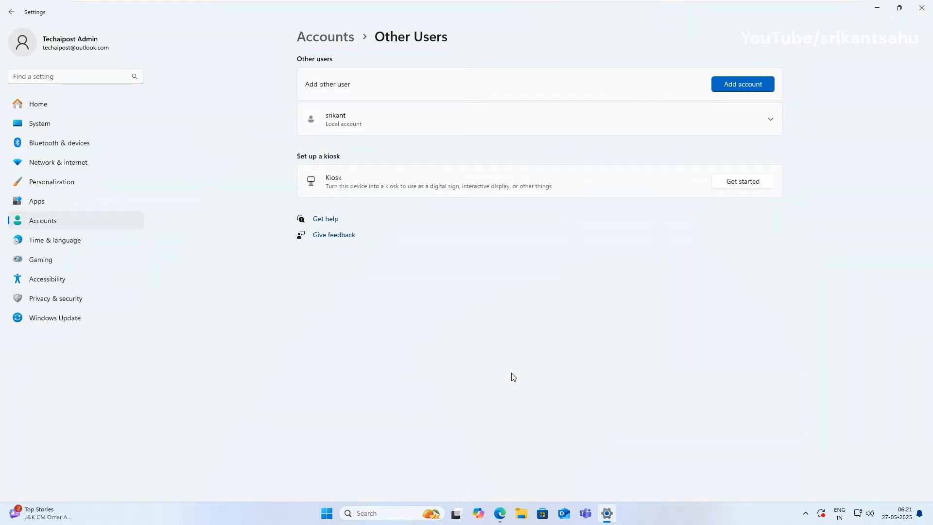
- Change the srikant local account's type to Administrator and confirm
{"action": "left_click", "coordinate": [535, 125]}
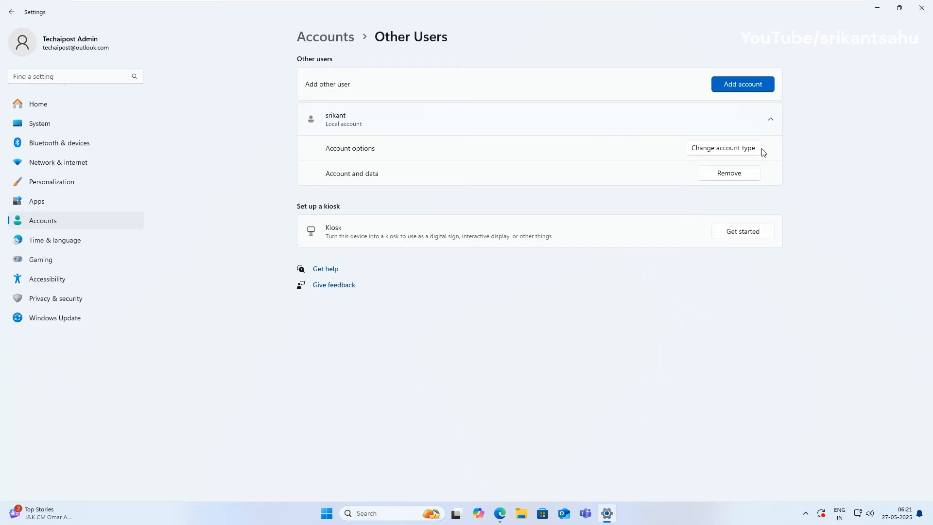
{"action": "left_click", "coordinate": [723, 148]}
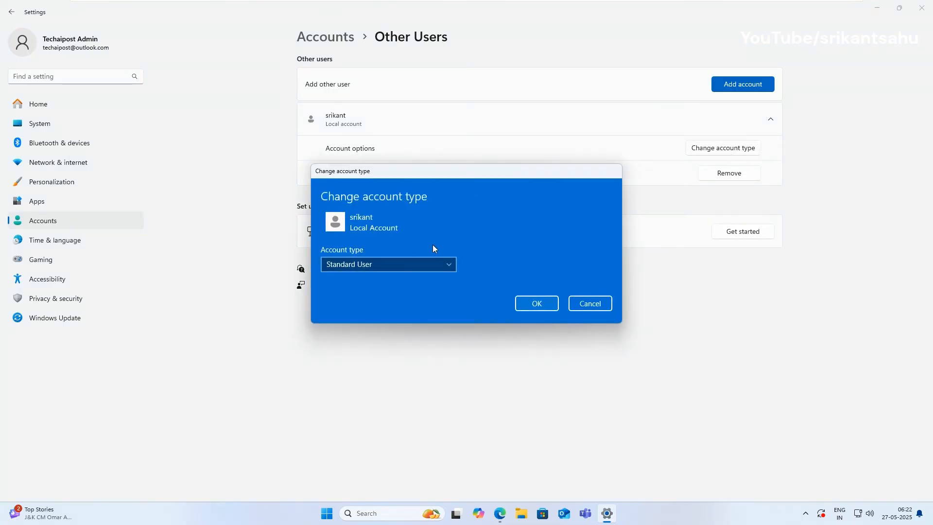
{"action": "left_click", "coordinate": [389, 264]}
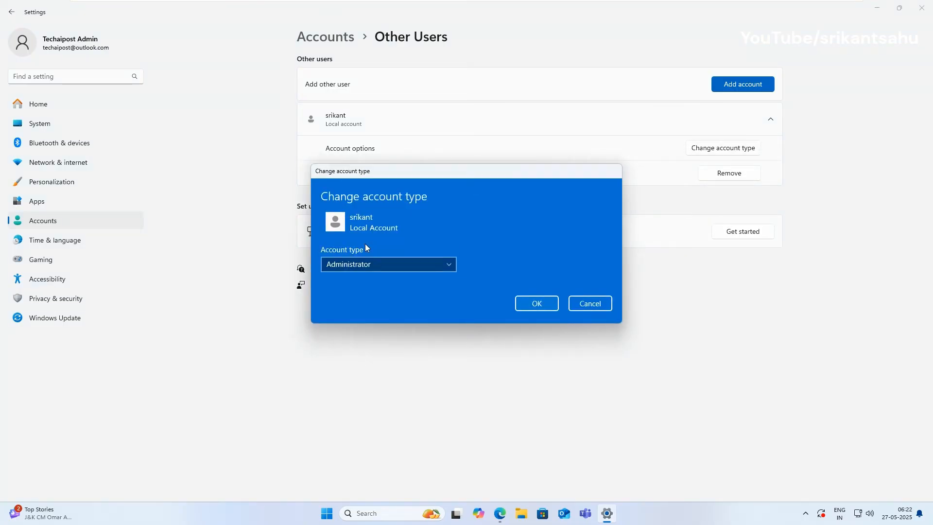
{"action": "left_click", "coordinate": [536, 303]}
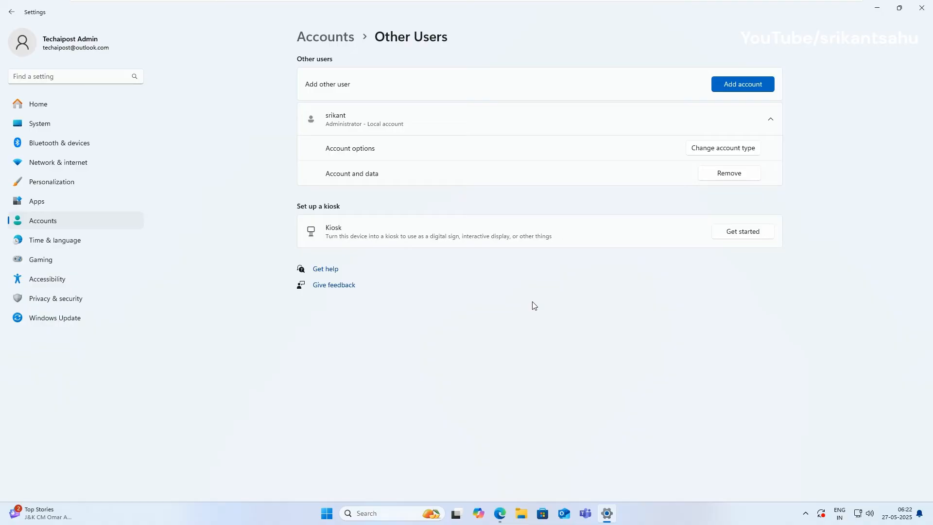
{"action": "mouse_move", "coordinate": [907, 6]}
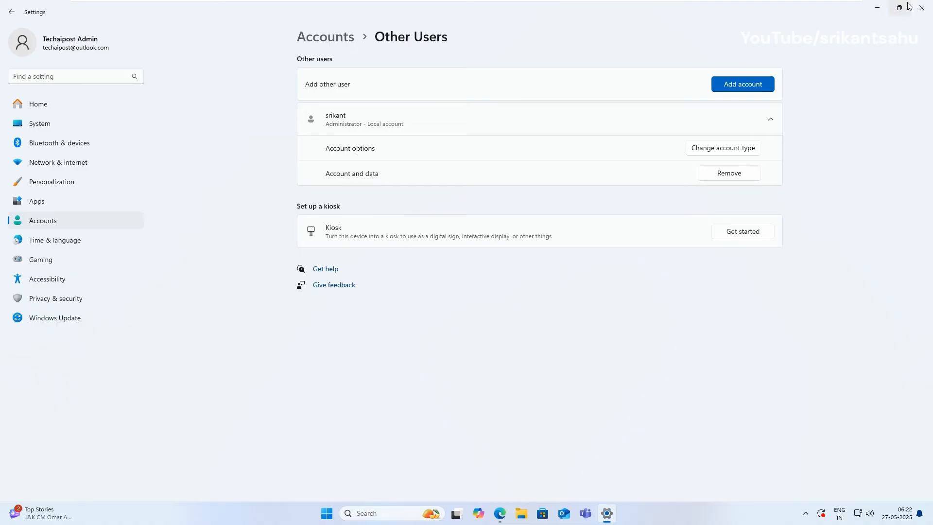
- Close Settings and switch to the srikant administrator account from the Start menu
{"action": "left_click", "coordinate": [919, 8]}
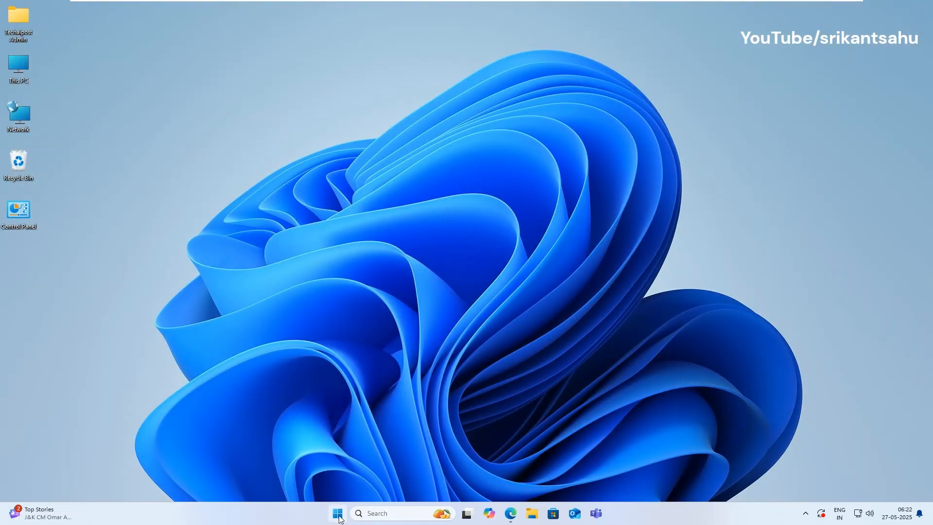
{"action": "left_click", "coordinate": [337, 512]}
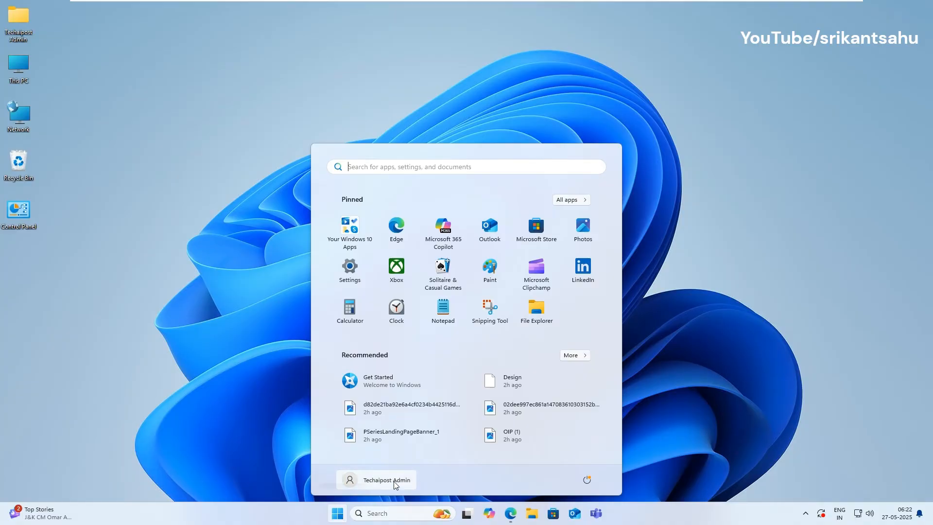
{"action": "left_click", "coordinate": [386, 480]}
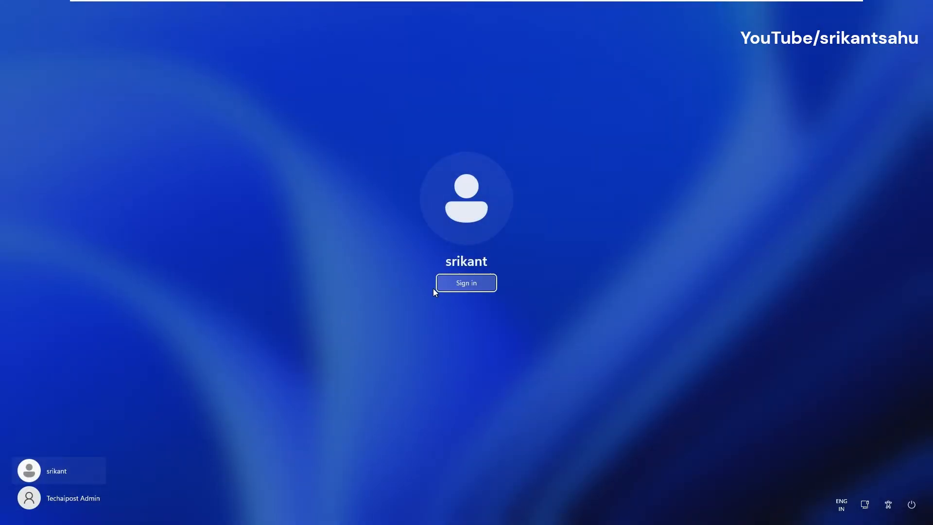
{"action": "left_click", "coordinate": [466, 282]}
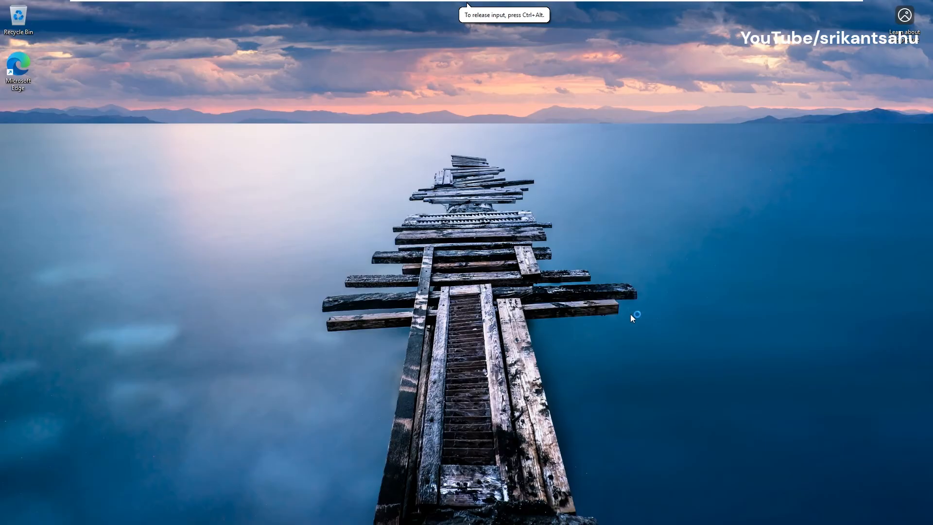
- Search Windows for 'photo' from the taskbar search box
{"action": "left_click", "coordinate": [395, 513]}
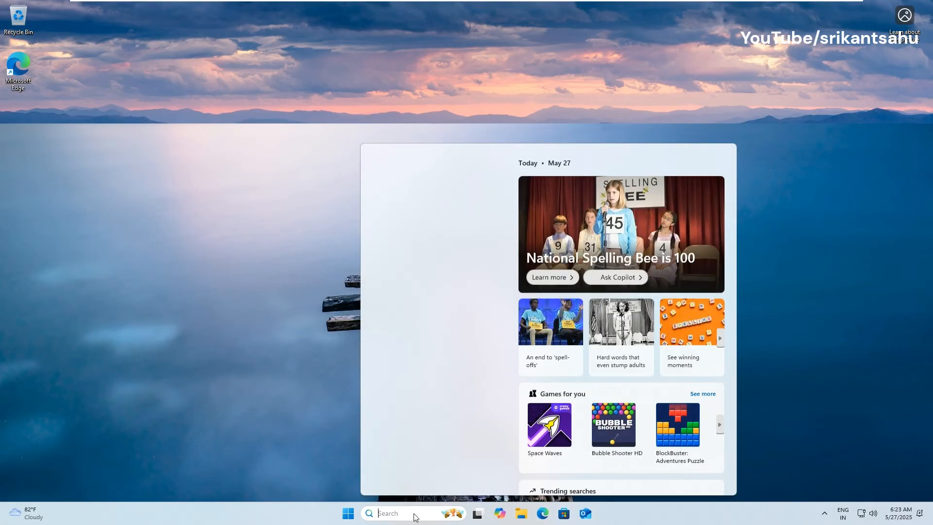
{"action": "type", "text": "photo"}
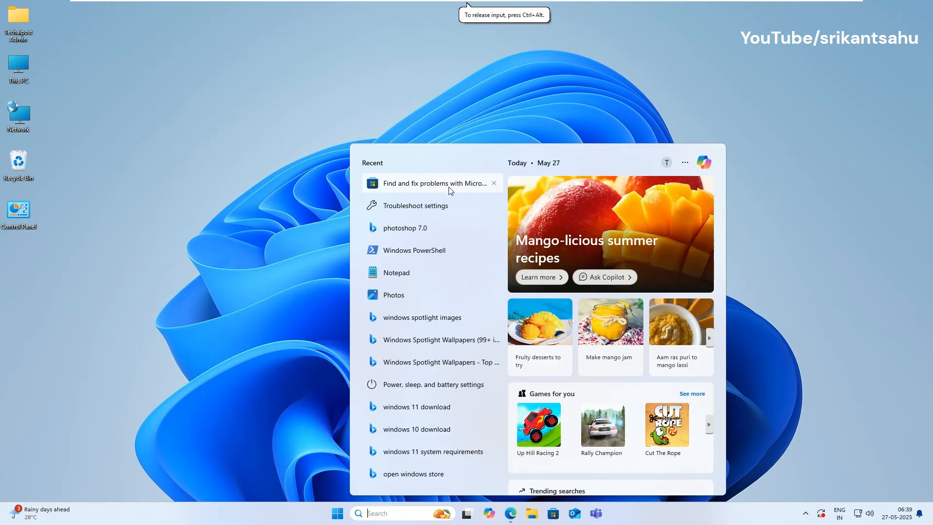
- Launch Photos, and from its settings get Photos Legacy, landing on its Microsoft Store page
{"action": "type", "text": "photos"}
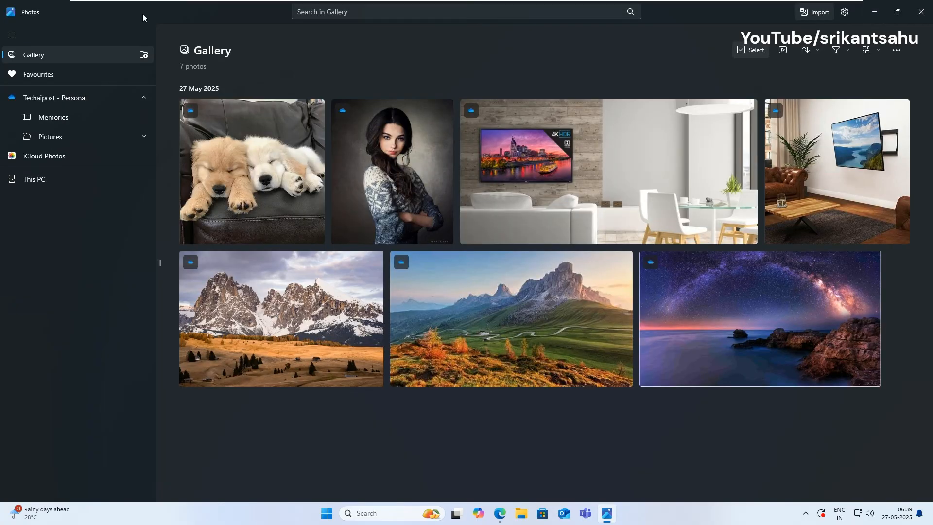
{"action": "left_click", "coordinate": [898, 11]}
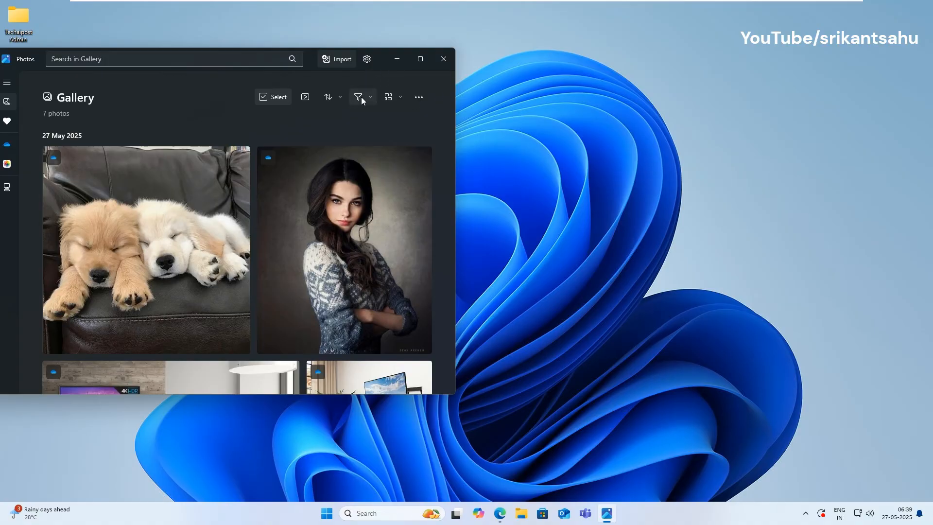
{"action": "left_click", "coordinate": [366, 58]}
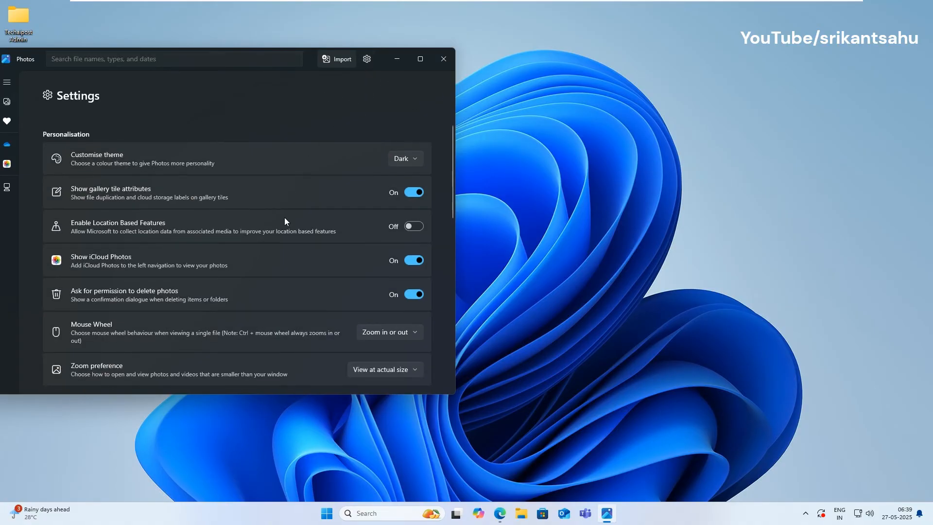
{"action": "scroll", "scroll_direction": "down", "scroll_amount": 3}
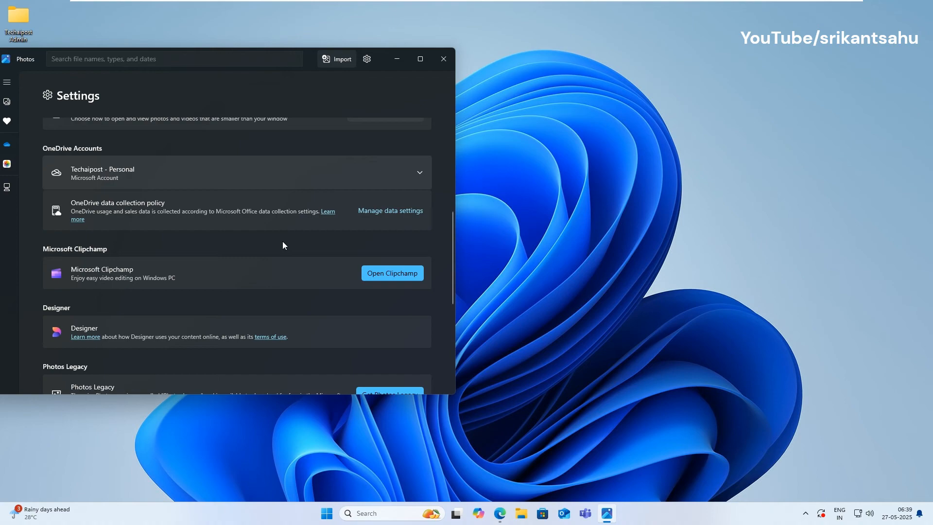
{"action": "scroll", "scroll_direction": "down", "scroll_amount": 3}
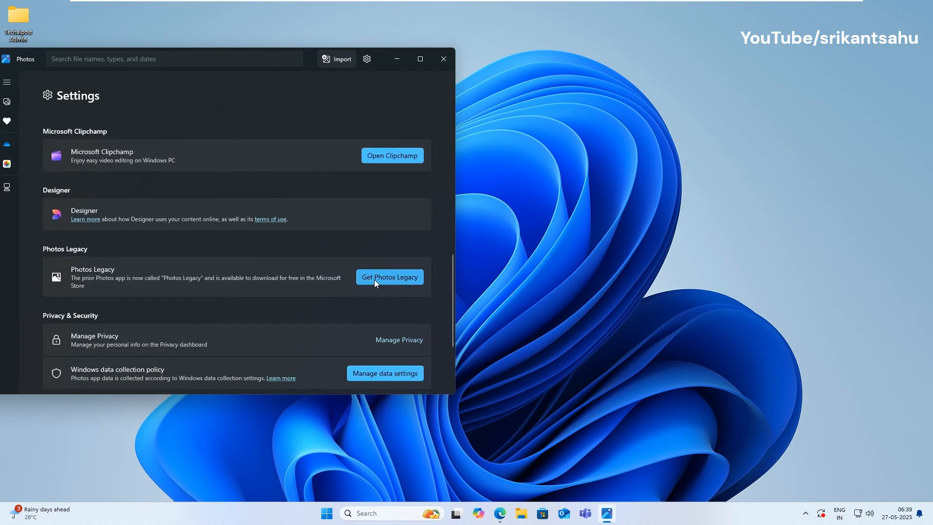
{"action": "left_click", "coordinate": [390, 277]}
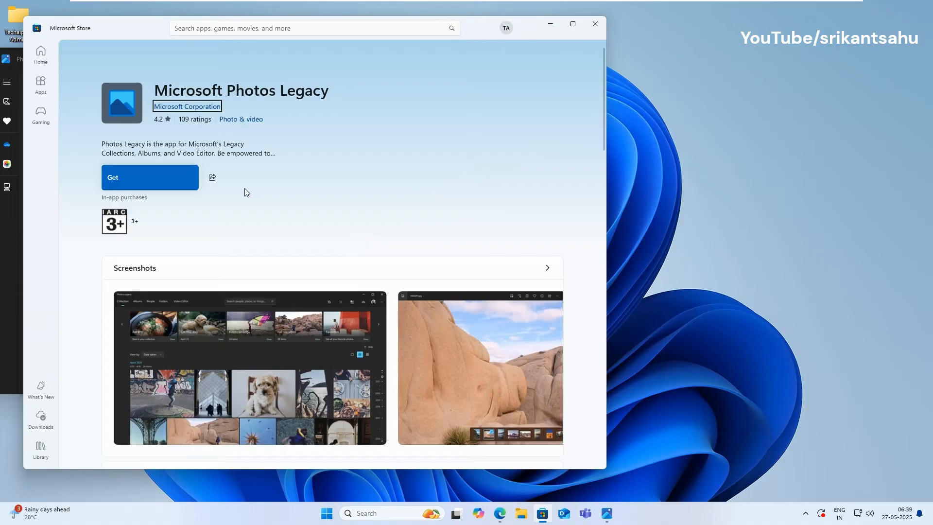
- Install Microsoft Photos Legacy, dismiss its welcome dialog, and view the sleeping puppies photo
{"action": "left_click", "coordinate": [149, 176]}
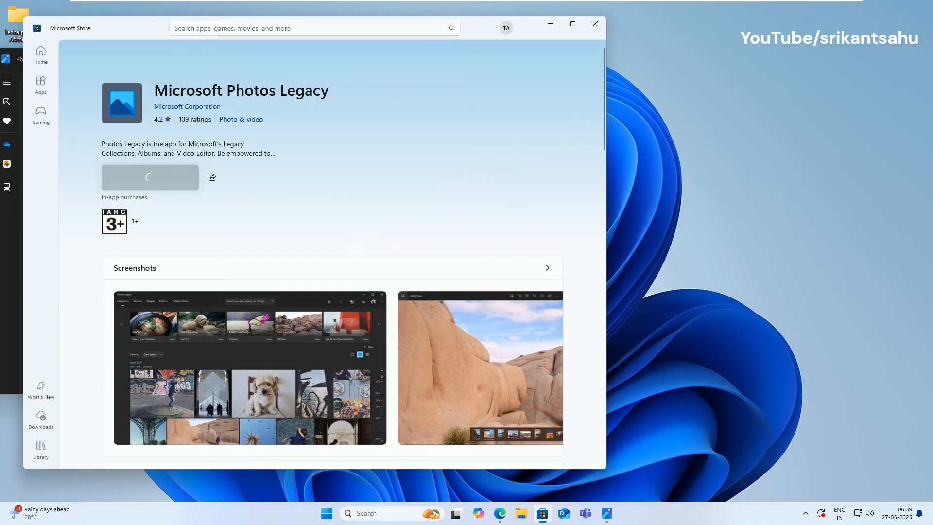
{"action": "left_click", "coordinate": [149, 177]}
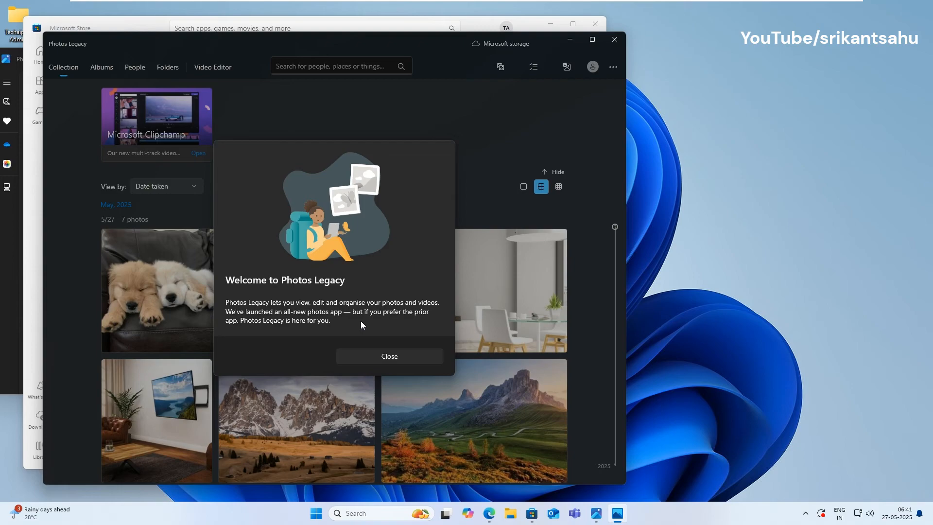
{"action": "left_click", "coordinate": [389, 356]}
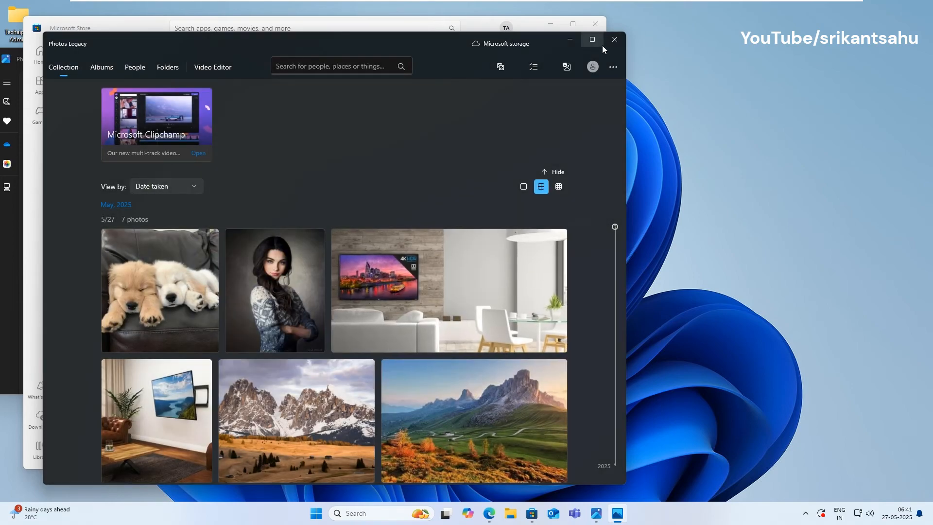
{"action": "mouse_move", "coordinate": [395, 248]}
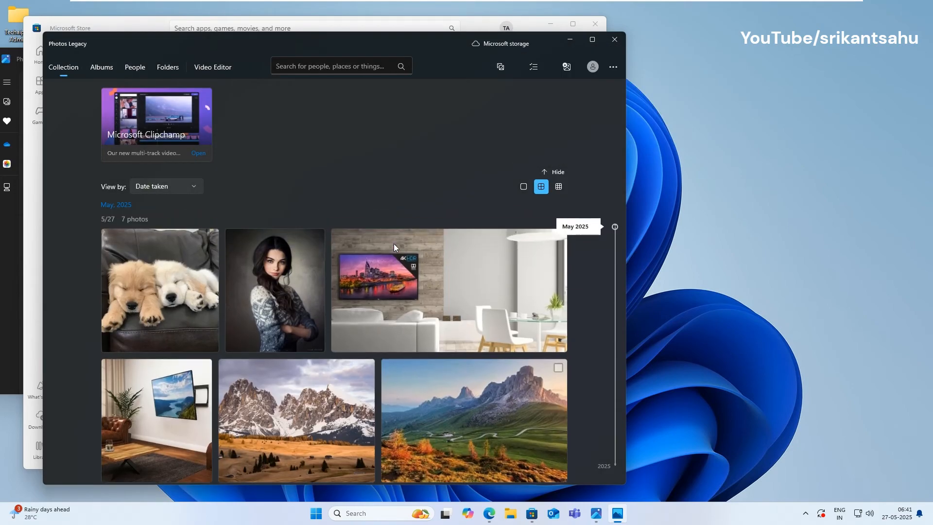
{"action": "double_click", "coordinate": [275, 290]}
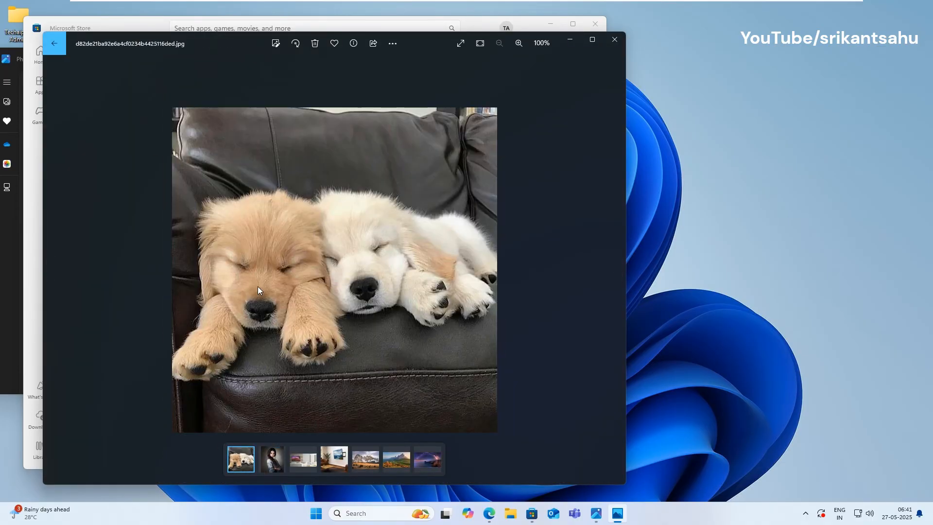
{"action": "left_click", "coordinate": [616, 270]}
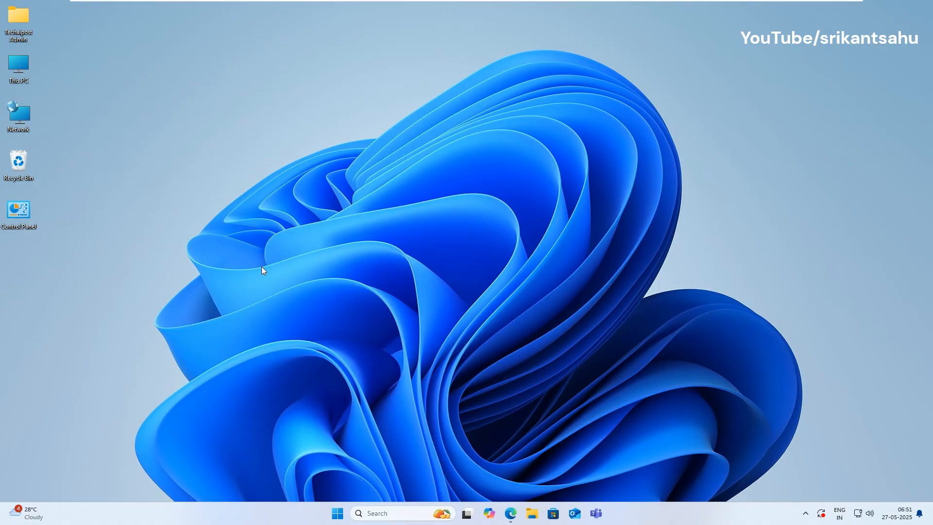
- Go to the Windows Update page in Settings, showing the 2025-05 cumulative update pending restart
{"action": "left_click", "coordinate": [338, 513]}
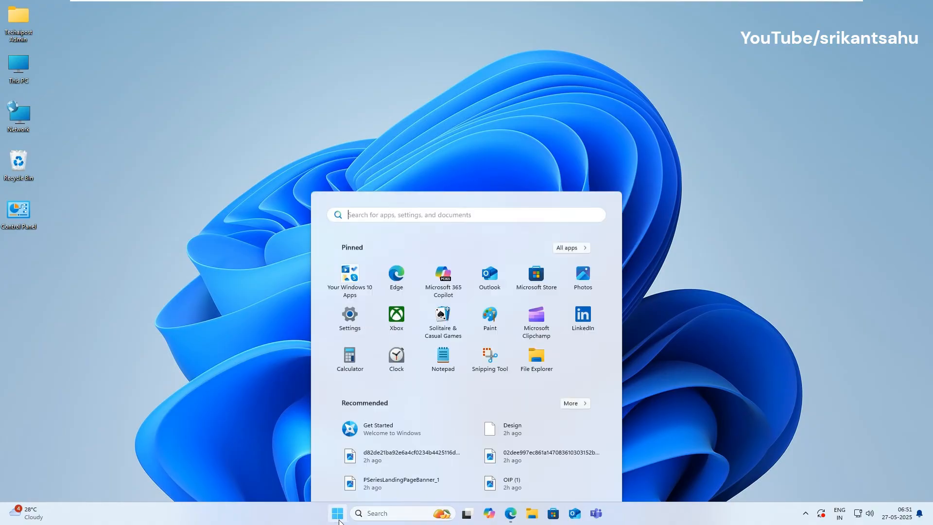
{"action": "left_click", "coordinate": [350, 314]}
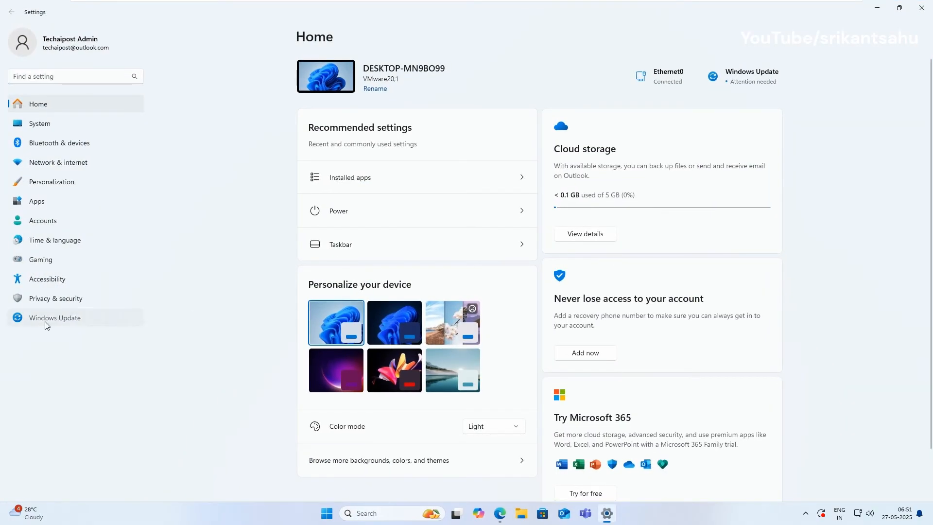
{"action": "left_click", "coordinate": [54, 317]}
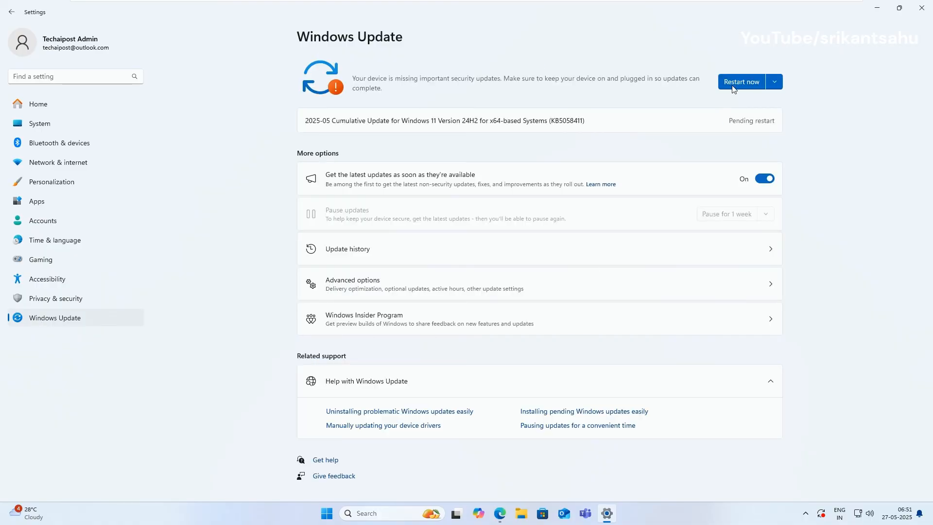
{"action": "mouse_move", "coordinate": [742, 135]}
{"action": "type", "text": "store"}
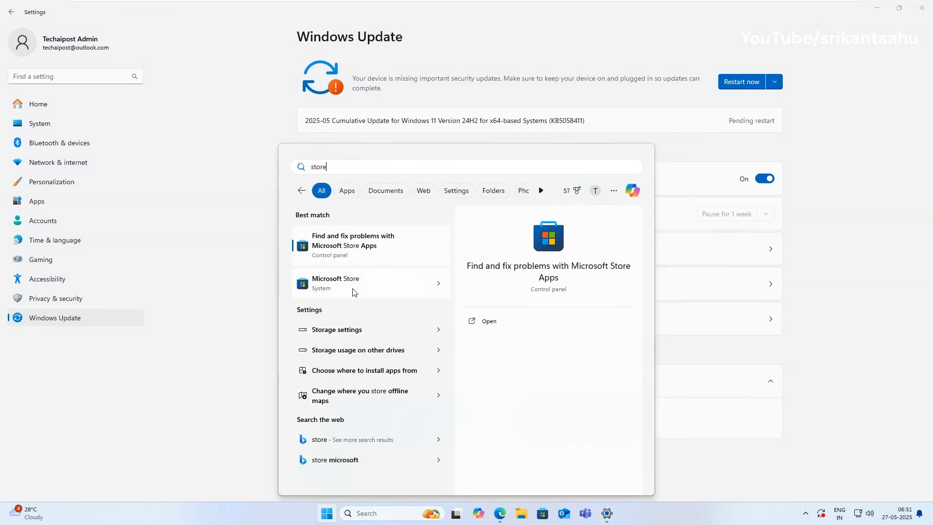
- In Microsoft Store's Downloads page, check for updates to the installed apps
{"action": "left_click", "coordinate": [335, 283]}
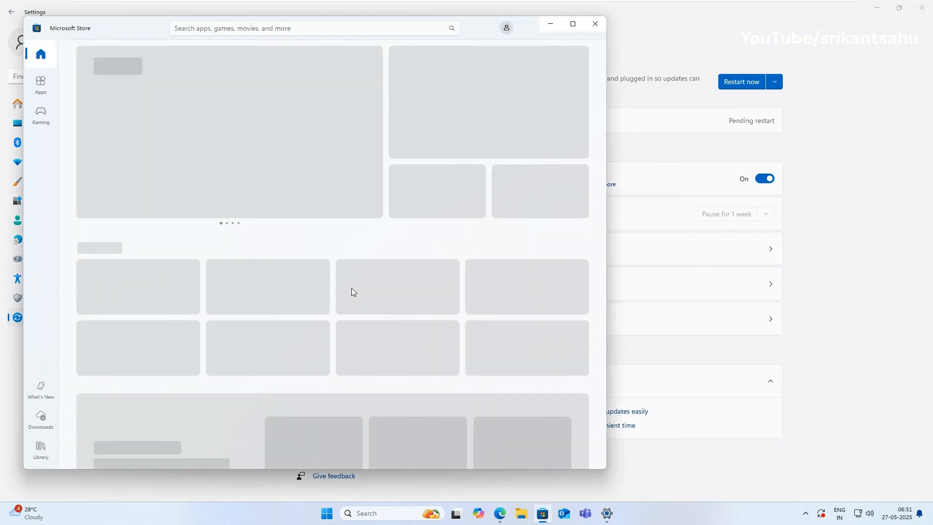
{"action": "left_click", "coordinate": [41, 418]}
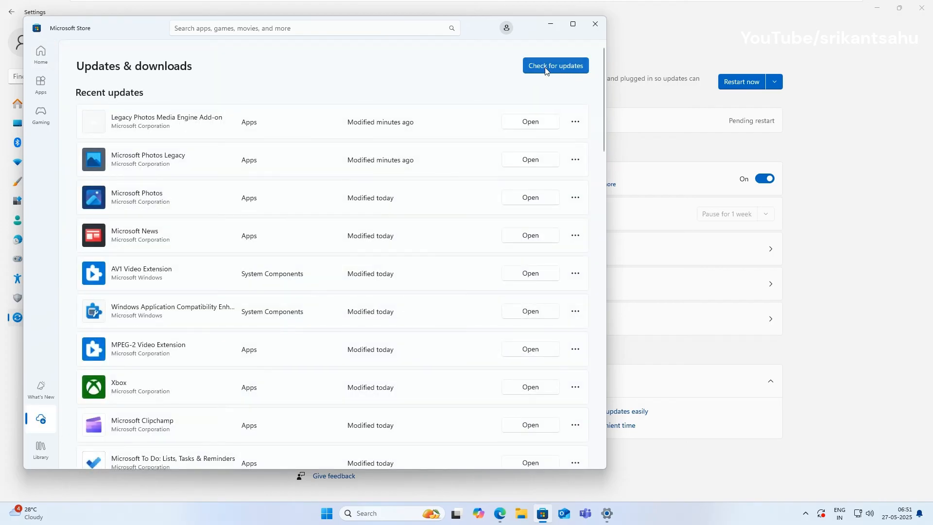
{"action": "left_click", "coordinate": [554, 65]}
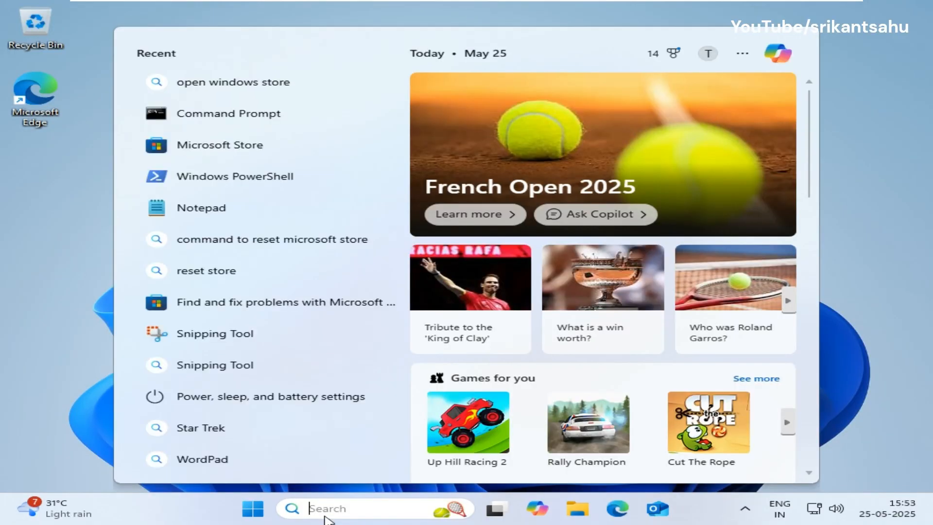
- Launch Command Prompt as administrator via UAC and enter 'sfc /scannow'
{"action": "type", "text": "cmd"}
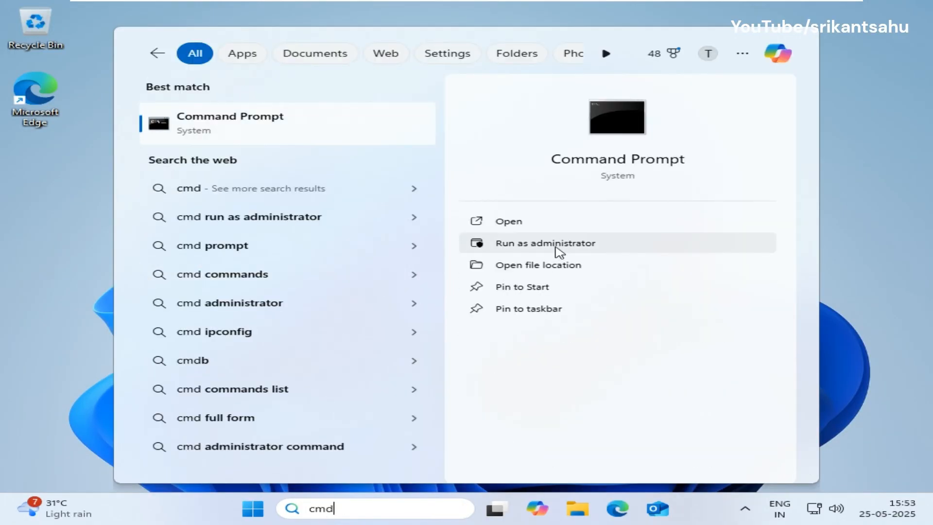
{"action": "left_click", "coordinate": [546, 243]}
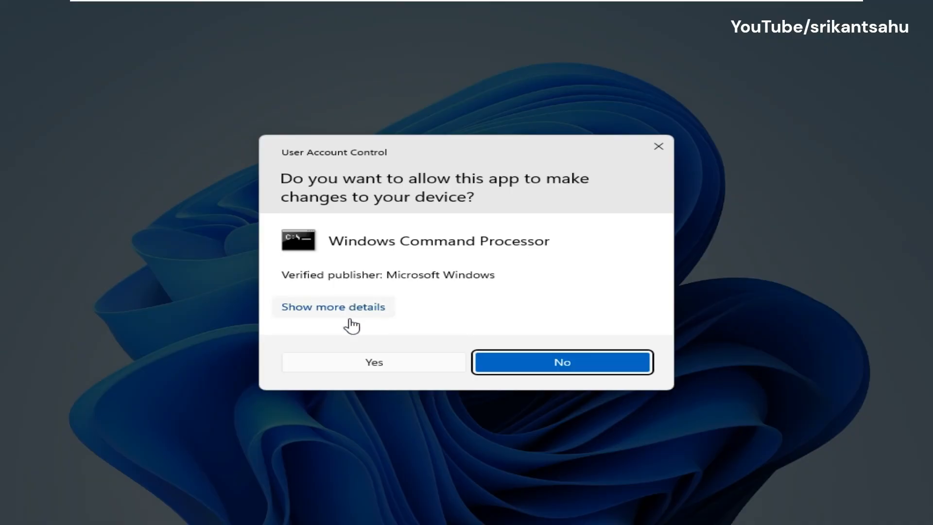
{"action": "left_click", "coordinate": [374, 361]}
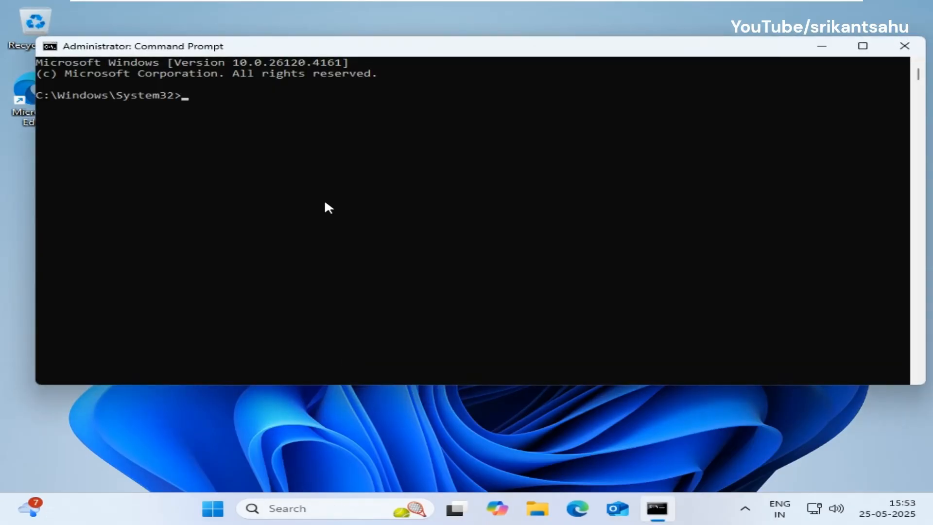
{"action": "type", "text": "sf"}
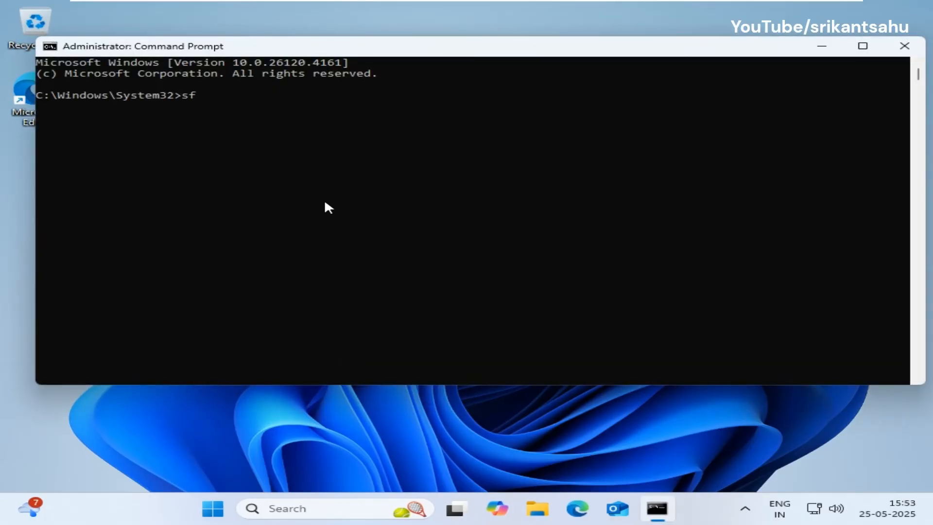
{"action": "type", "text": "c /scan"}
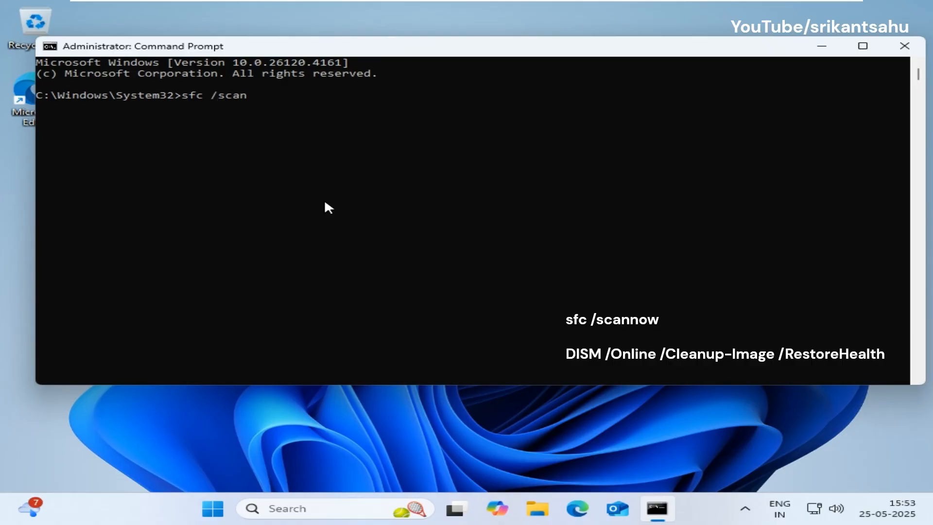
{"action": "type", "text": "now"}
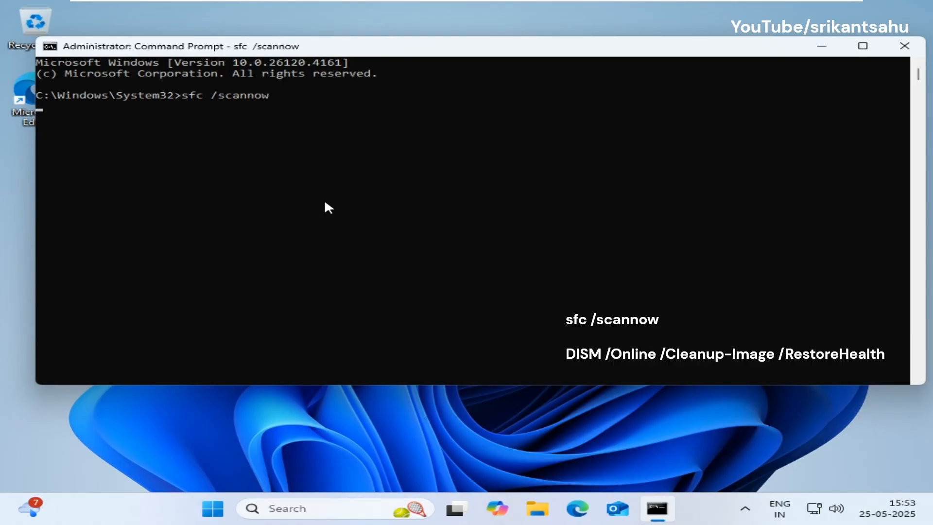
- Run the sfc /scannow system file check and acknowledge the closing subscribe prompt
{"action": "key", "text": "Enter"}
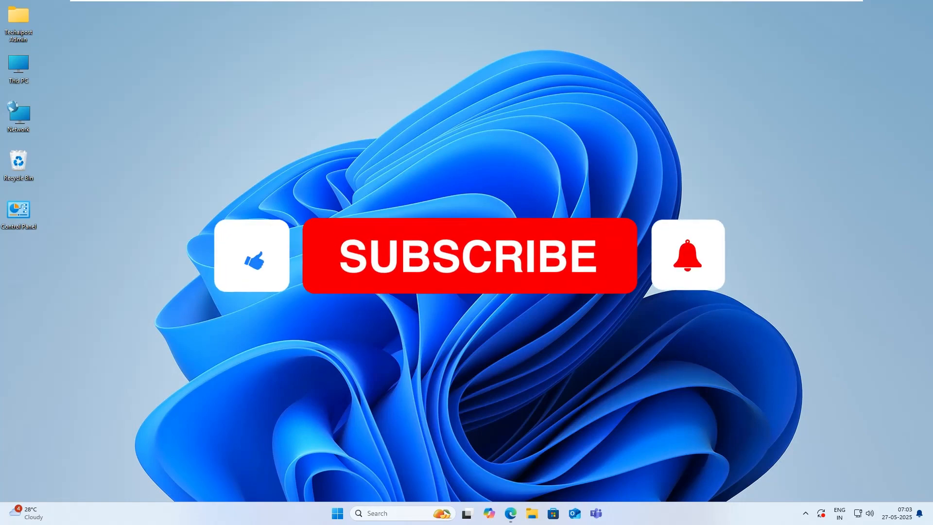
{"action": "left_click", "coordinate": [482, 261]}
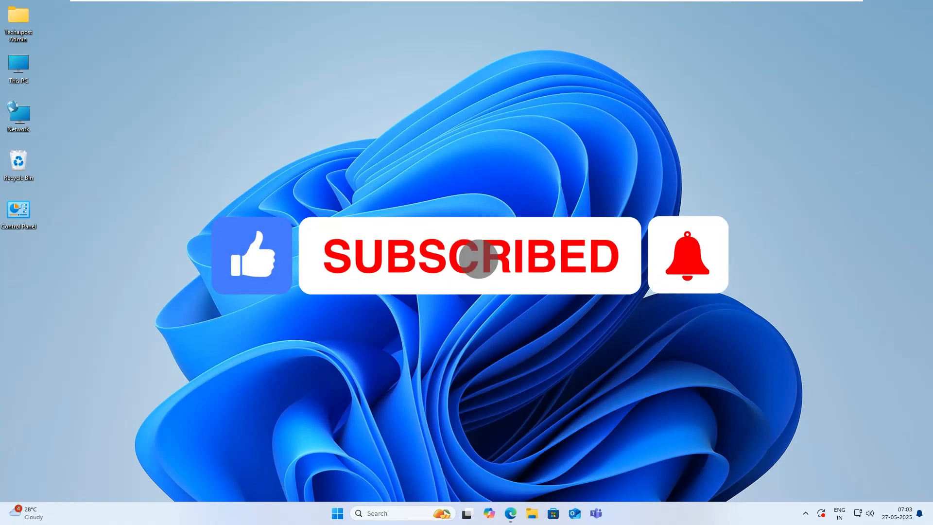